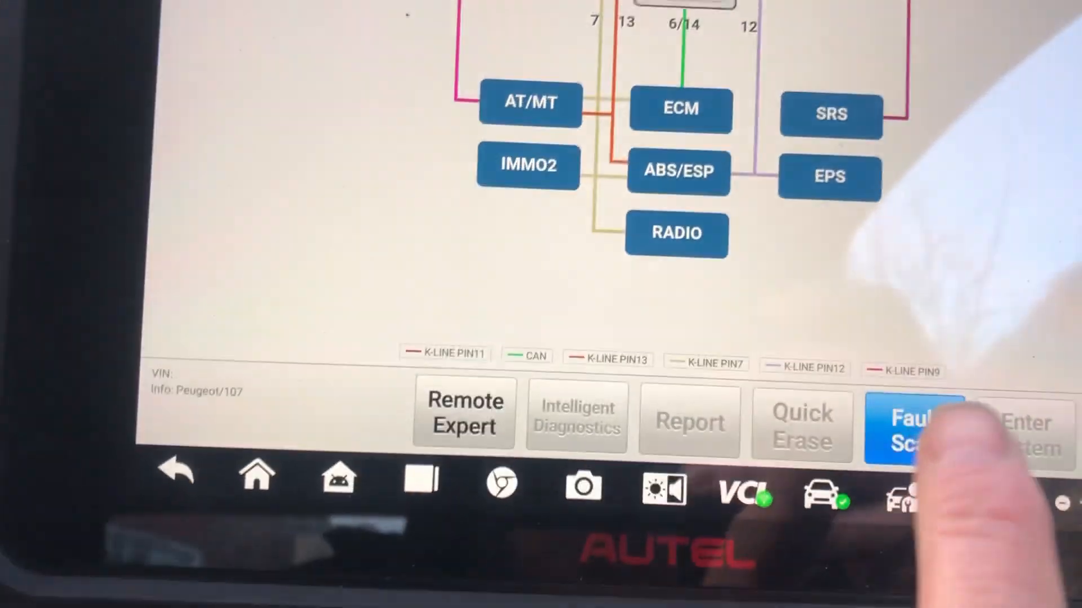
# Run a Fault Scan of all Peugeot 107 modules from the topology screen.
pyautogui.click(914, 428)
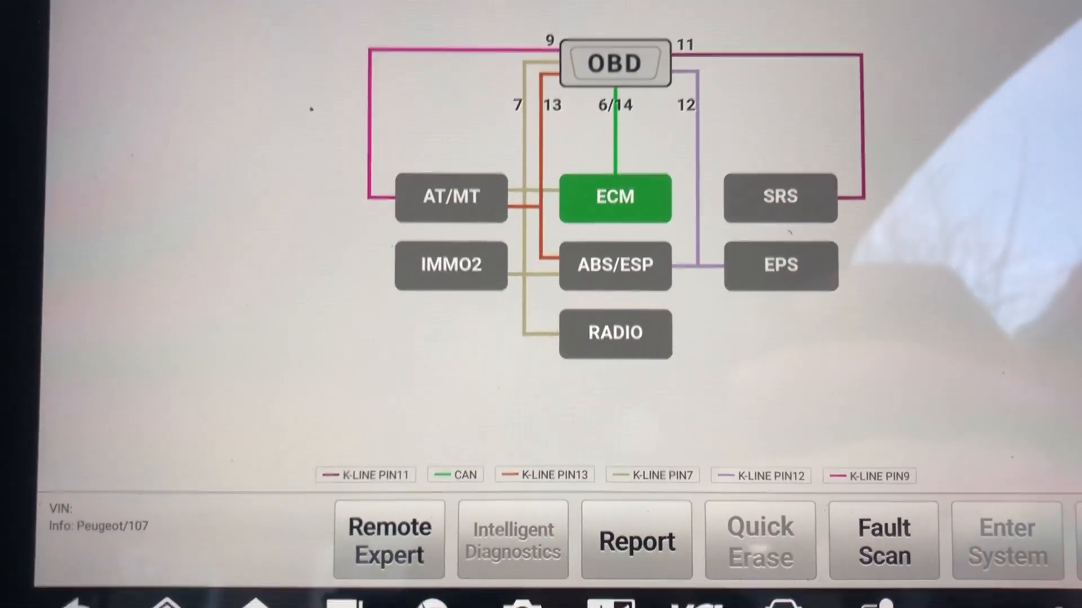
# Enter the ECM module, read its trouble codes and acknowledge the injector warning.
pyautogui.click(615, 197)
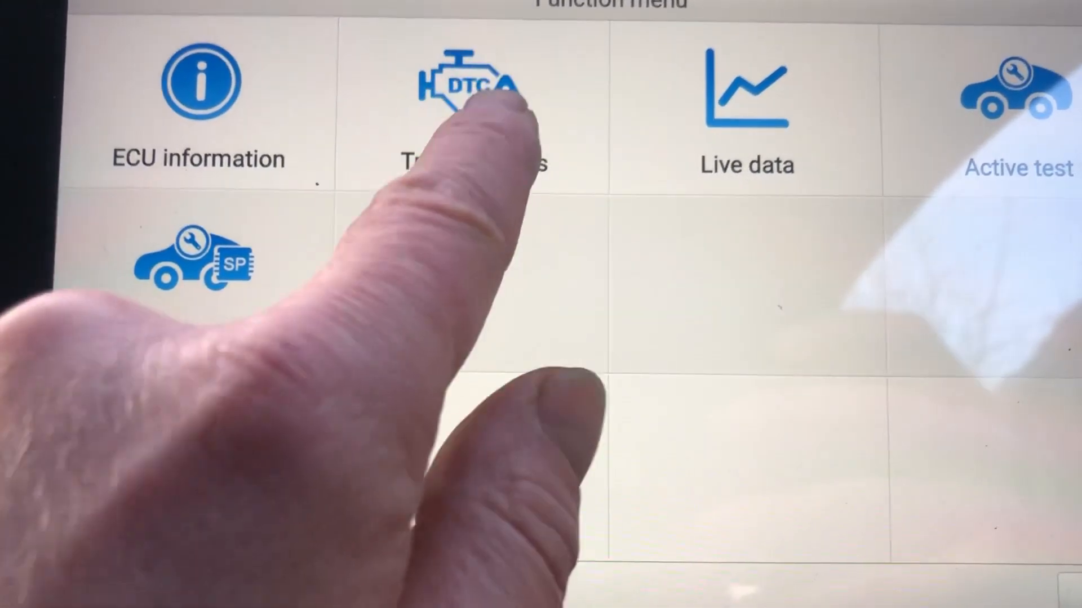
pyautogui.click(462, 91)
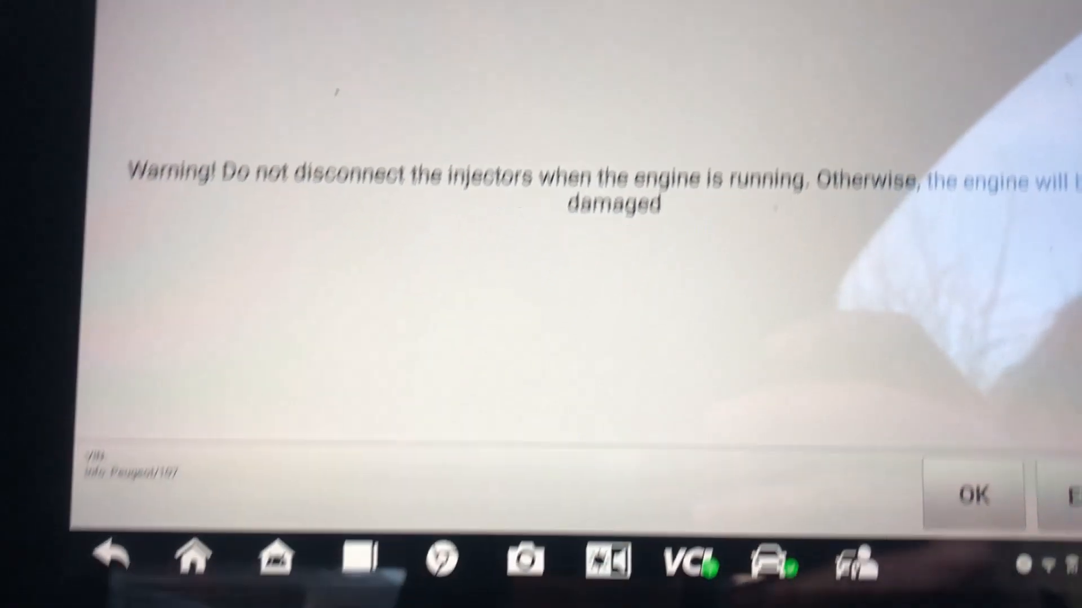
pyautogui.click(973, 496)
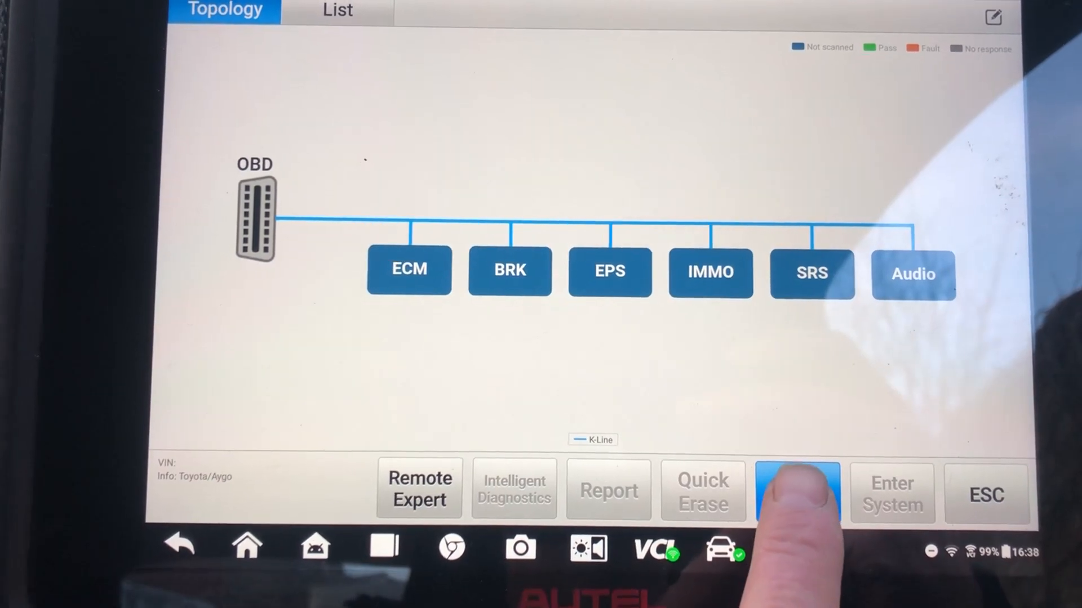
# Run a Fault Scan of all six Toyota Aygo modules from the topology screen.
pyautogui.click(796, 491)
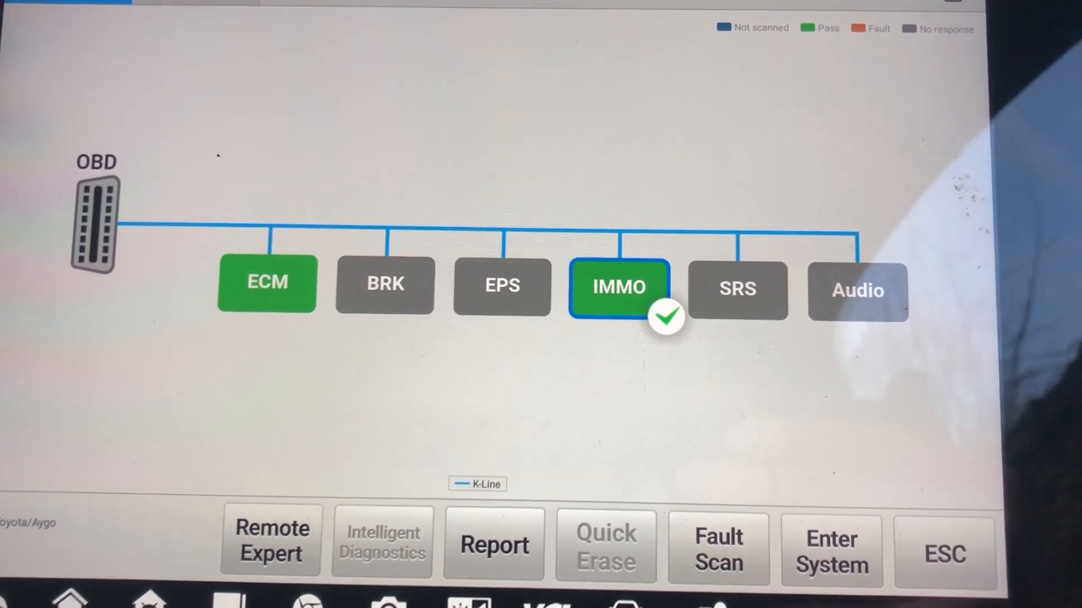
# Exit the Aygo scan results and model, returning to the brand list.
pyautogui.click(944, 553)
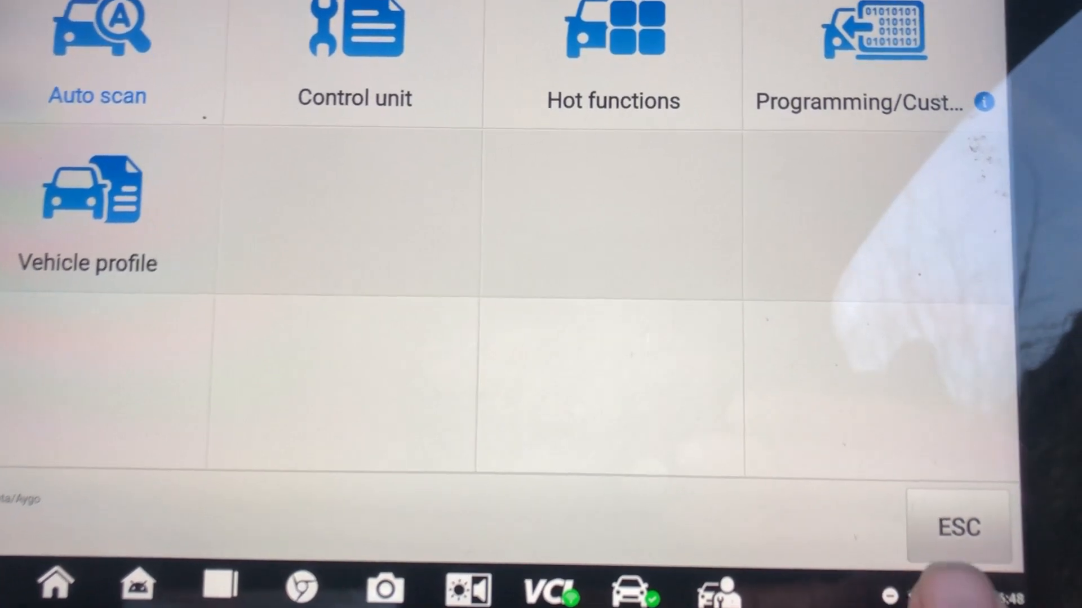
pyautogui.click(958, 528)
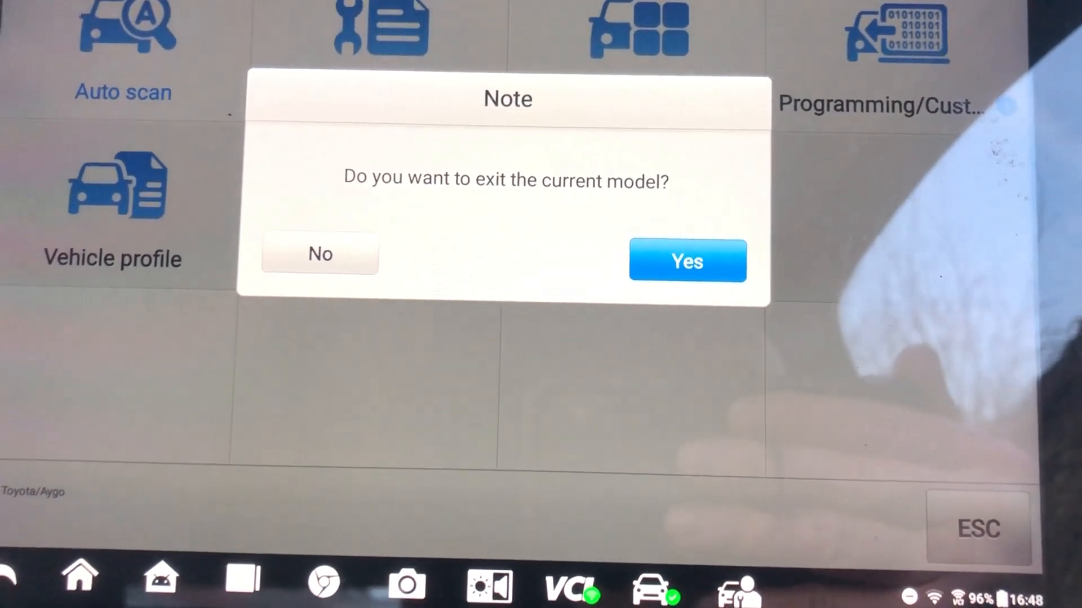
pyautogui.click(686, 260)
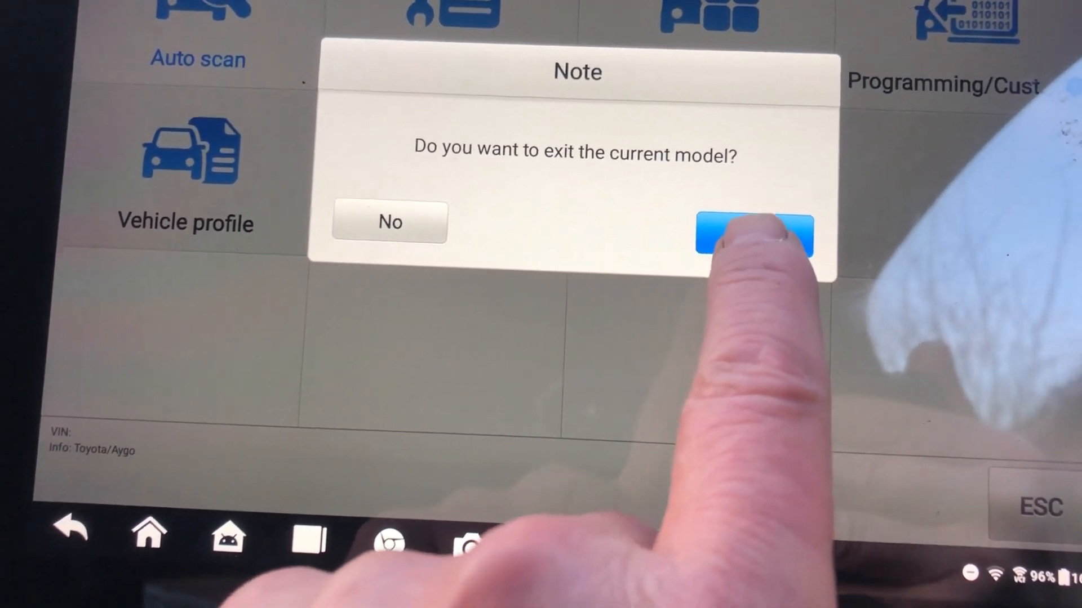
pyautogui.click(754, 235)
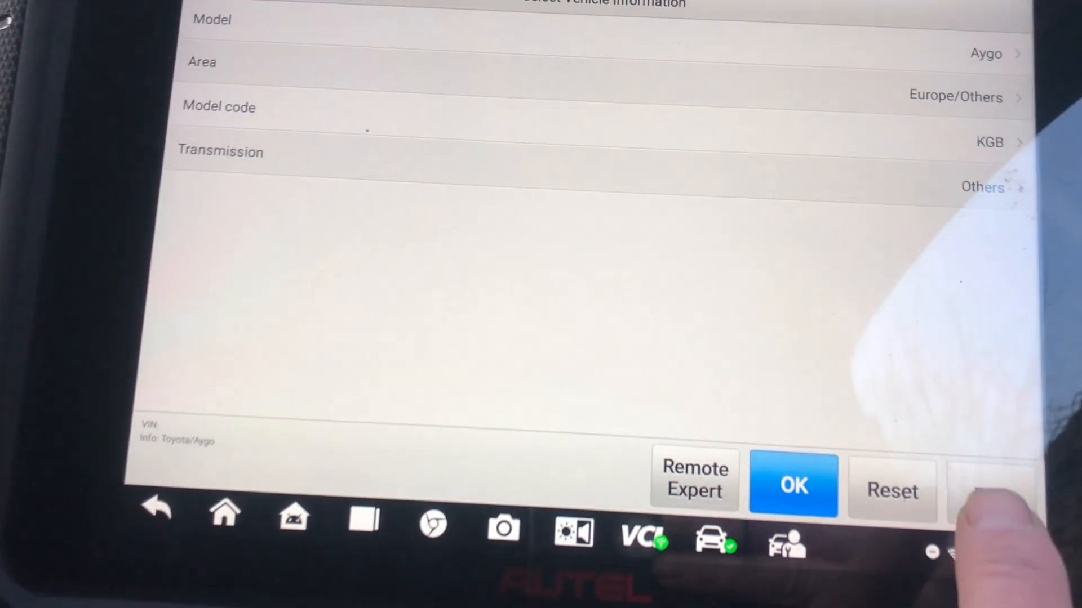
pyautogui.click(792, 484)
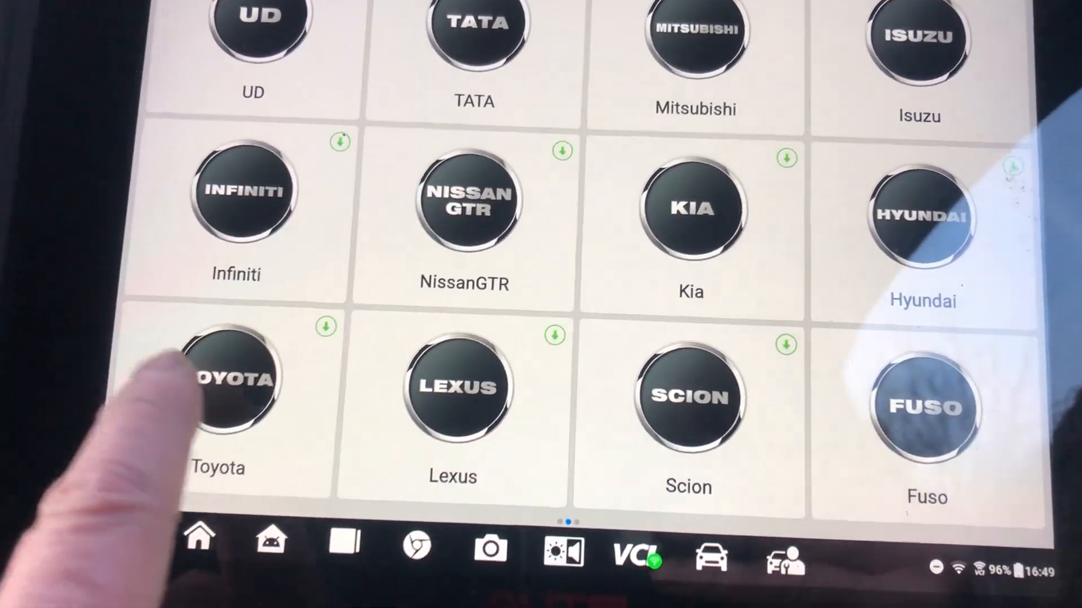
# Select Toyota and confirm Stand-alone Diagnostics to reach the selection-type choice.
pyautogui.click(227, 383)
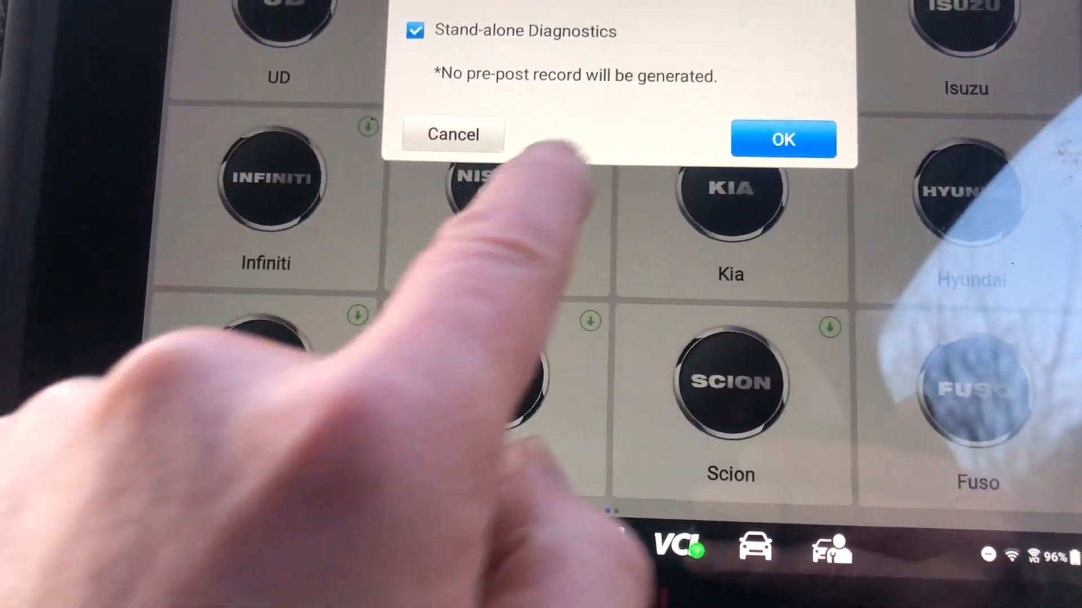
pyautogui.click(782, 139)
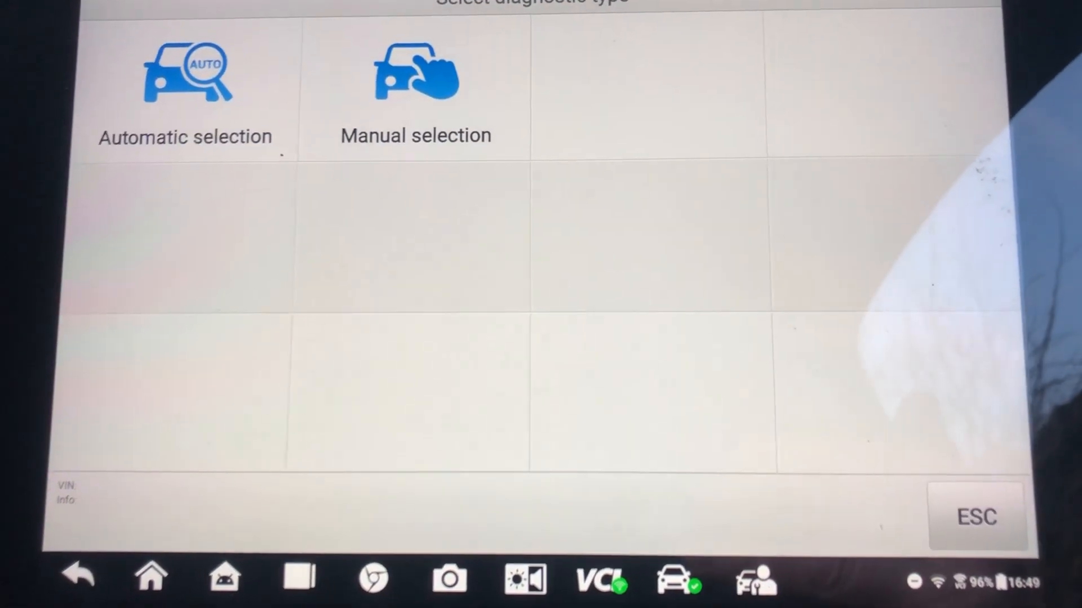
# Manually select the Aygo, confirm vehicle info and the immobiliser description before reading codes.
pyautogui.click(416, 90)
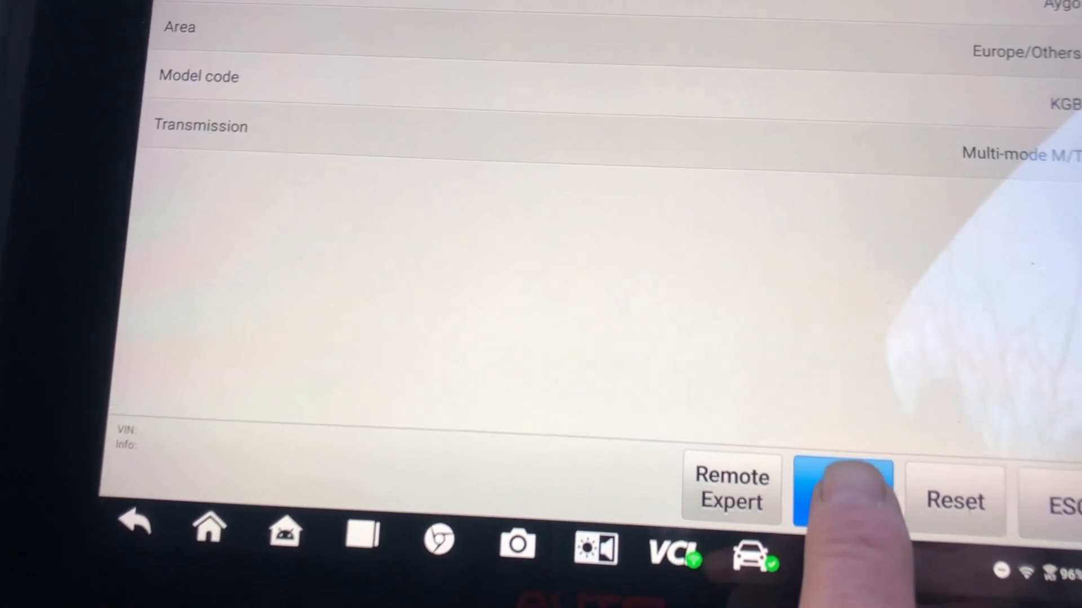
pyautogui.click(843, 486)
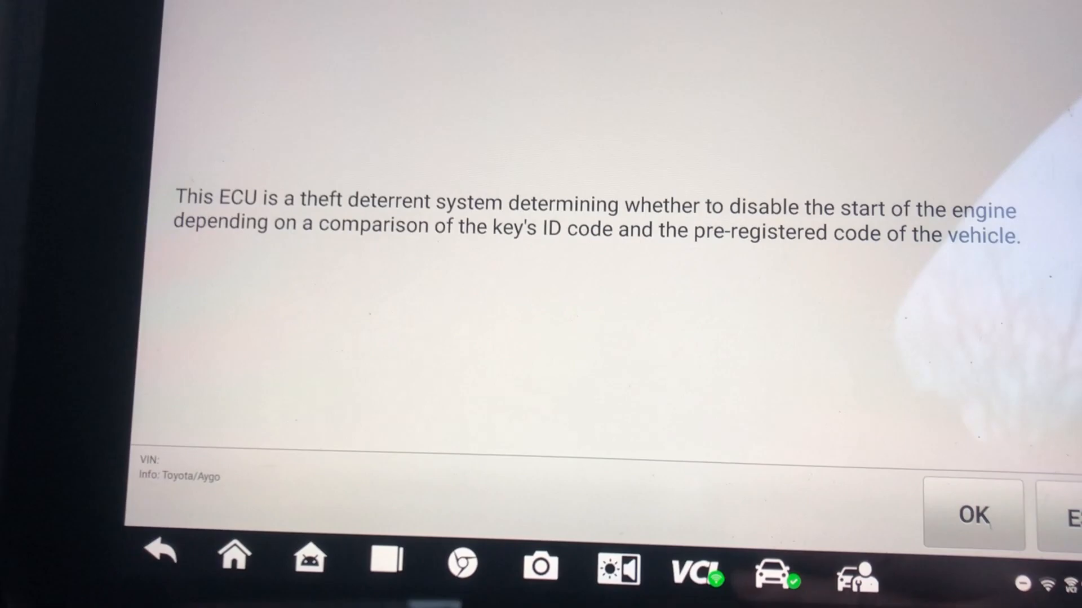
pyautogui.click(972, 514)
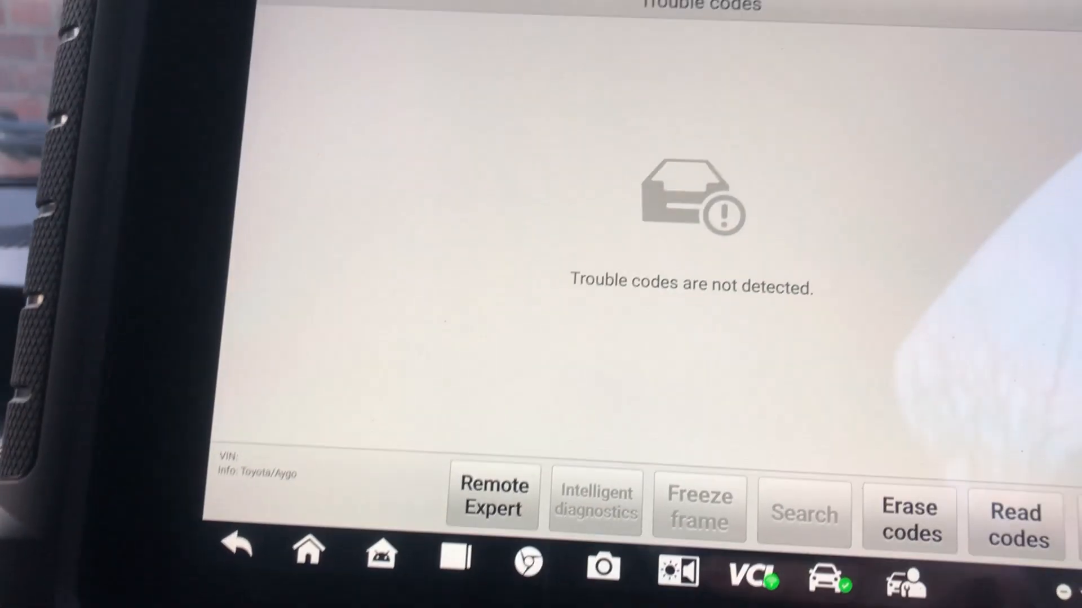
# Leave the trouble code results and exit the Aygo model and Toyota diagnostics.
pyautogui.click(237, 545)
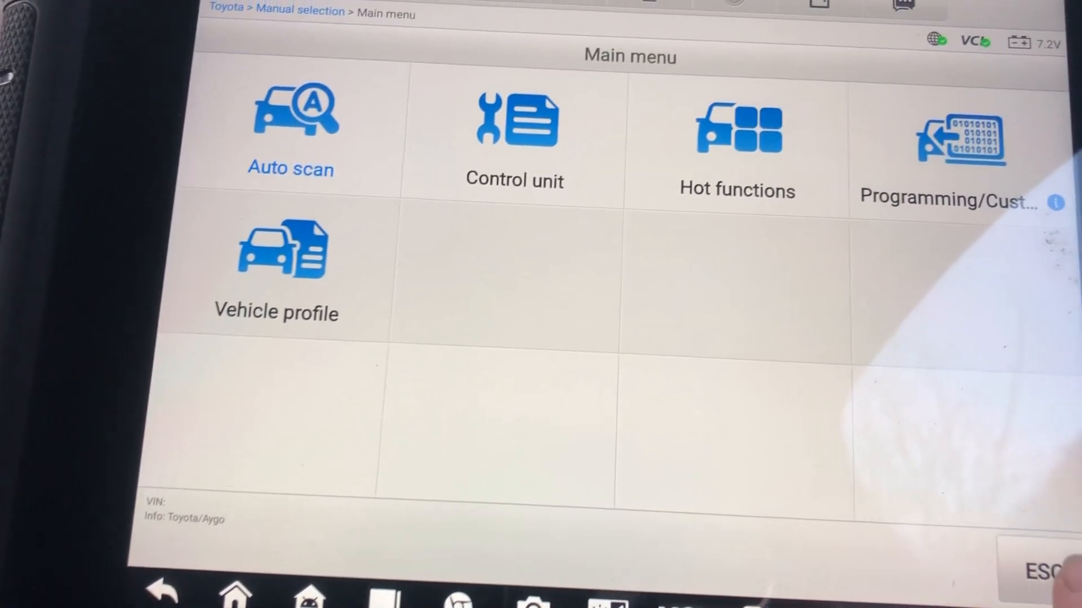
pyautogui.click(163, 595)
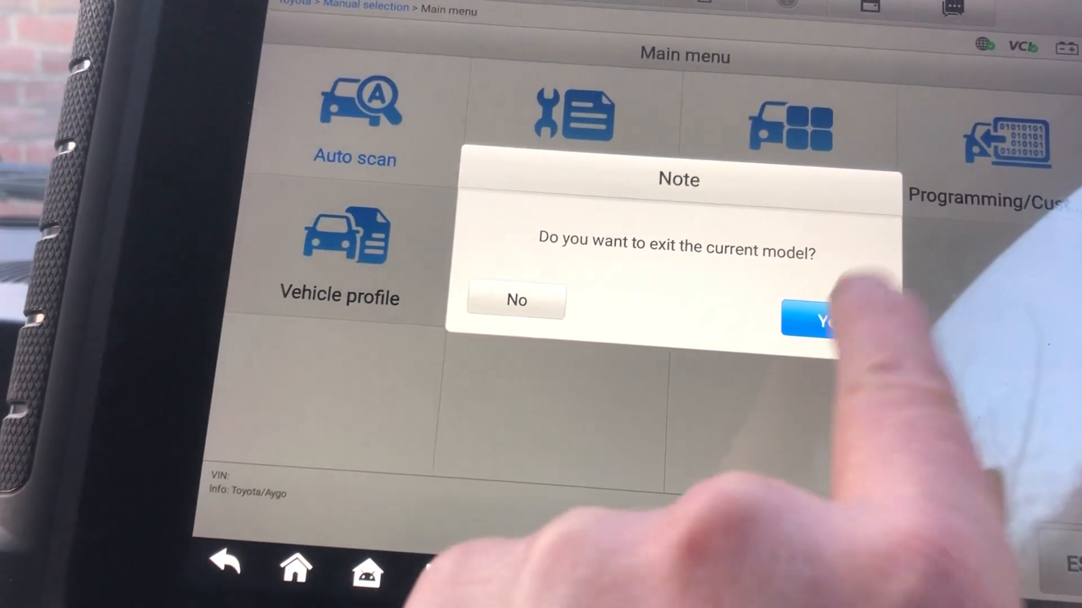
pyautogui.click(821, 320)
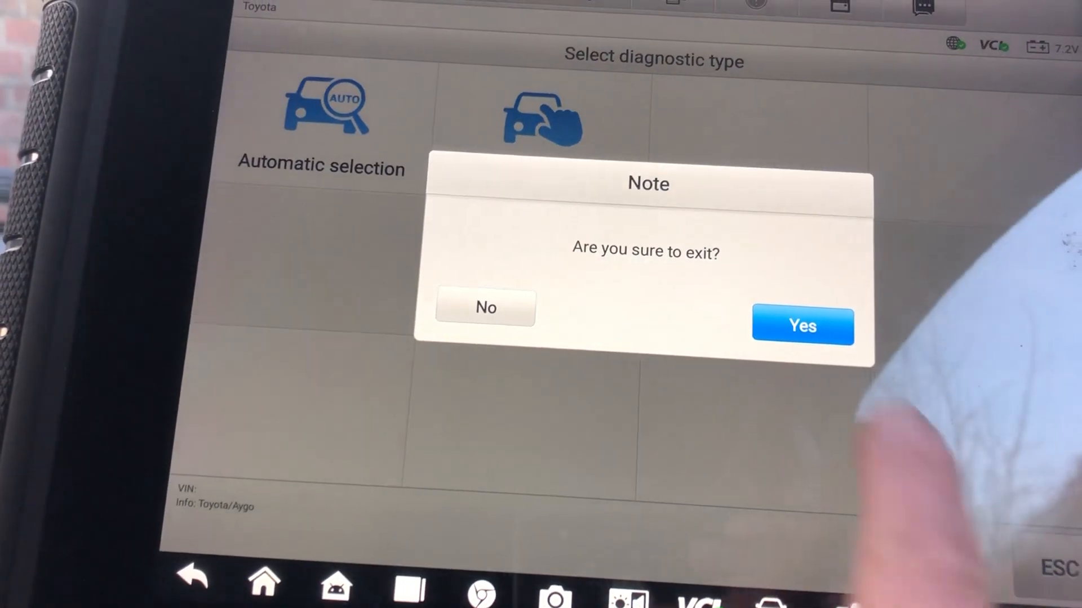
pyautogui.click(801, 325)
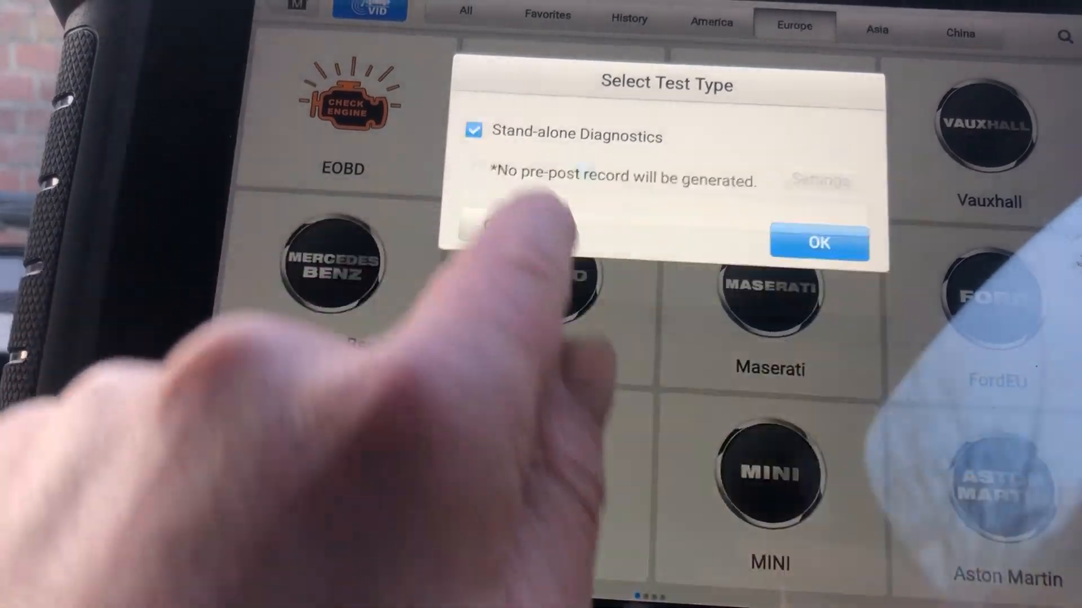
# Start stand-alone diagnostics, manually select model C1, submodel C1 (B0), and run the fault scan.
pyautogui.click(817, 243)
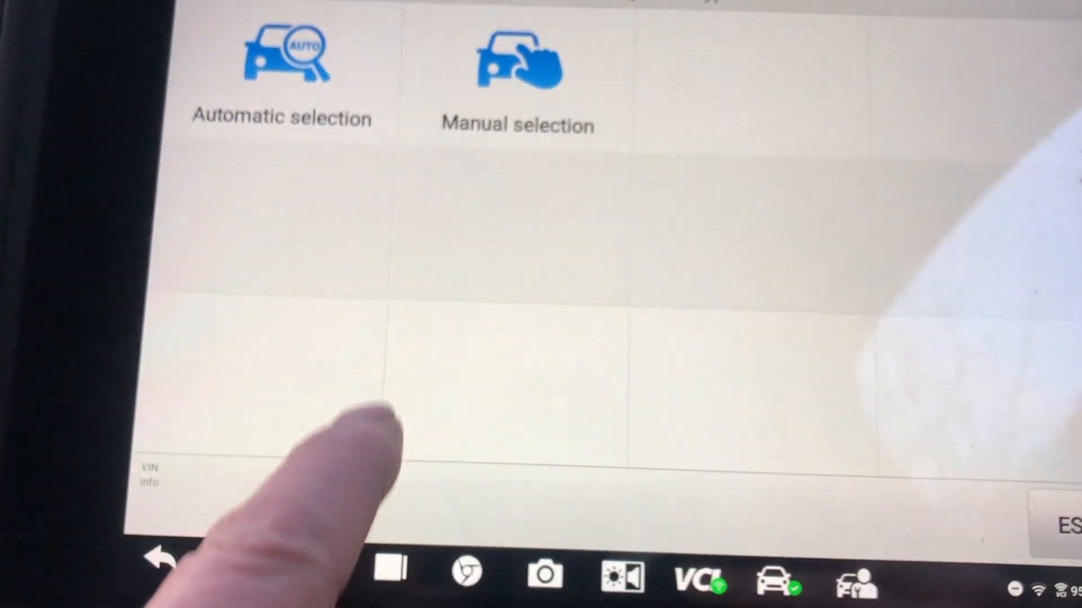
pyautogui.click(516, 62)
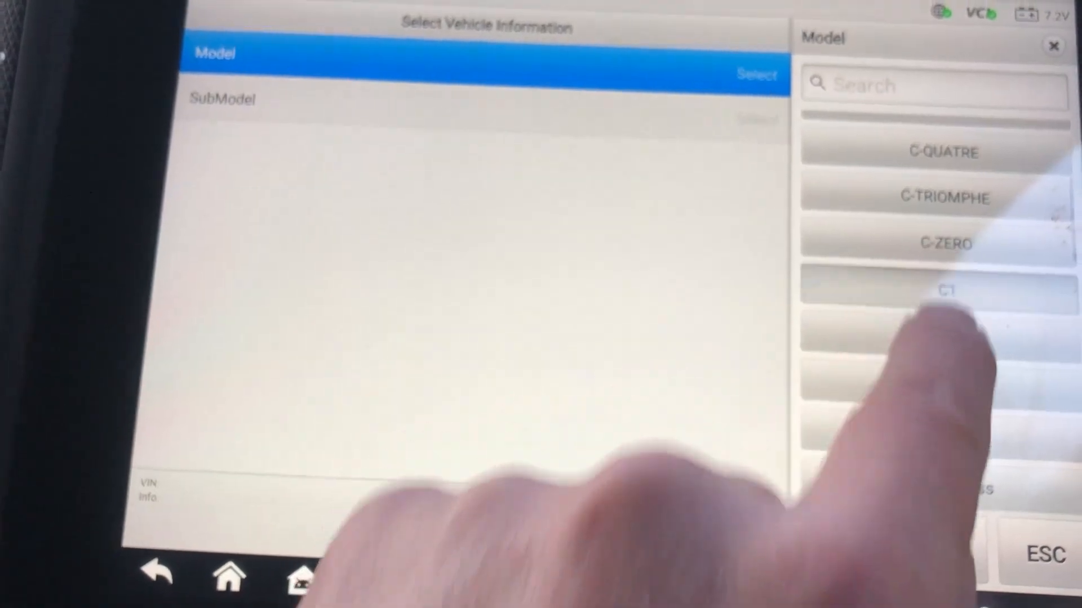
pyautogui.click(946, 290)
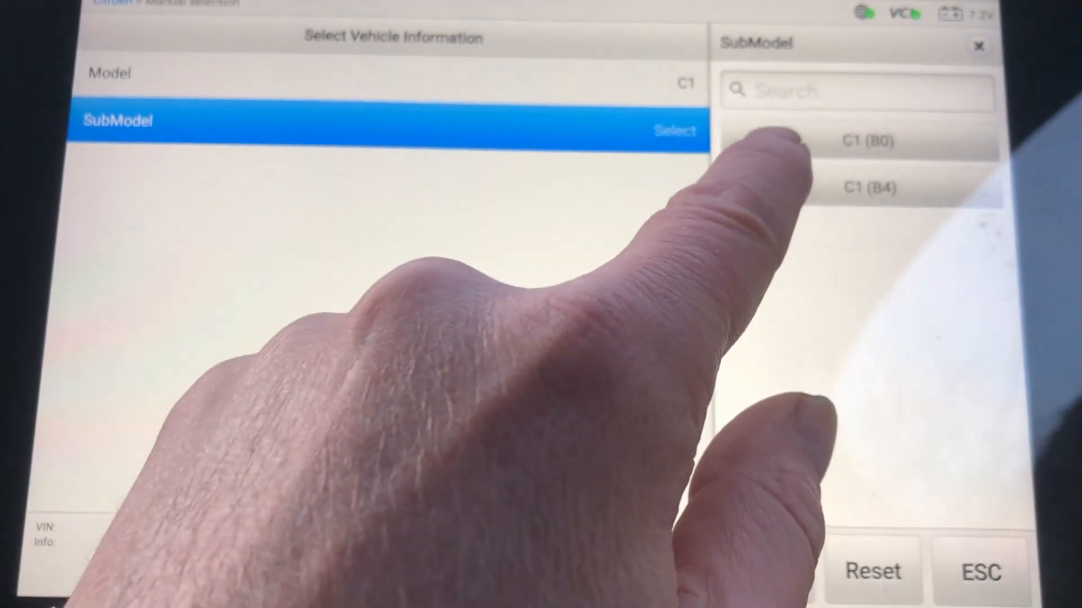
pyautogui.click(872, 141)
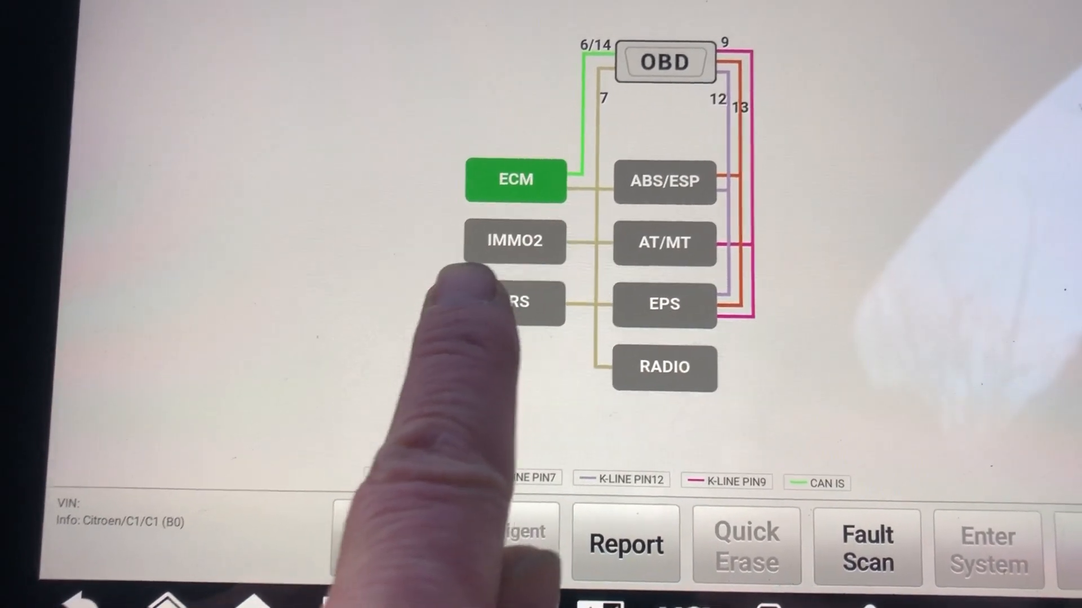
pyautogui.click(515, 241)
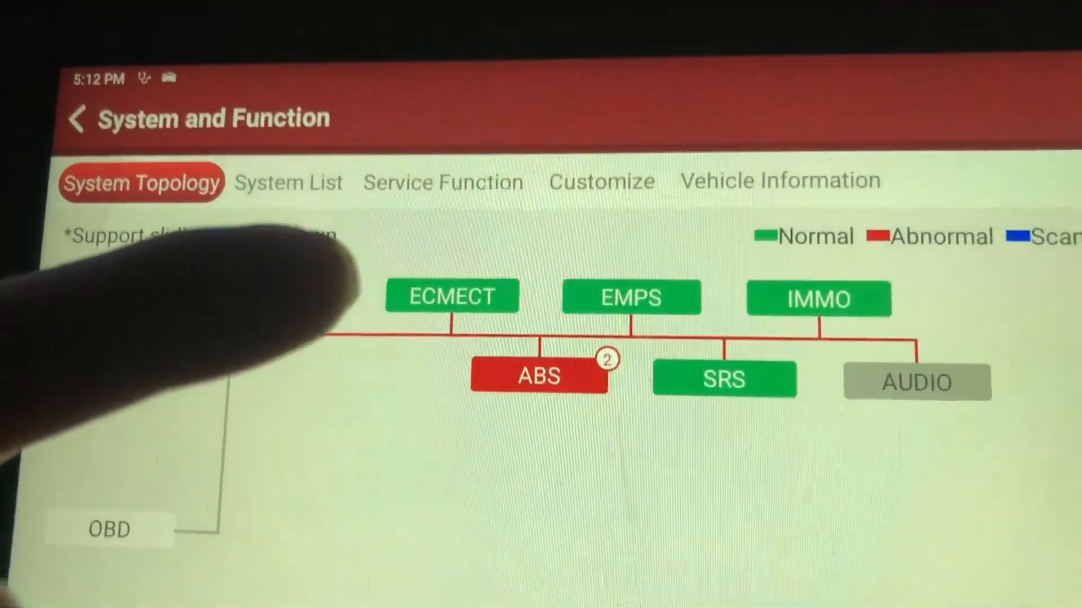
pyautogui.scroll(-3)
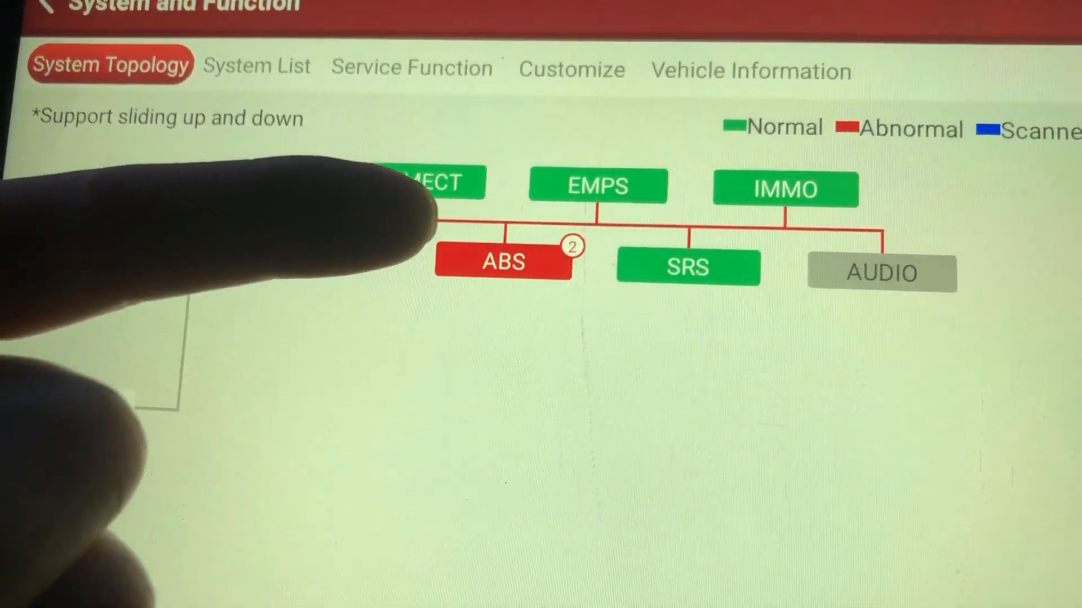
pyautogui.click(596, 185)
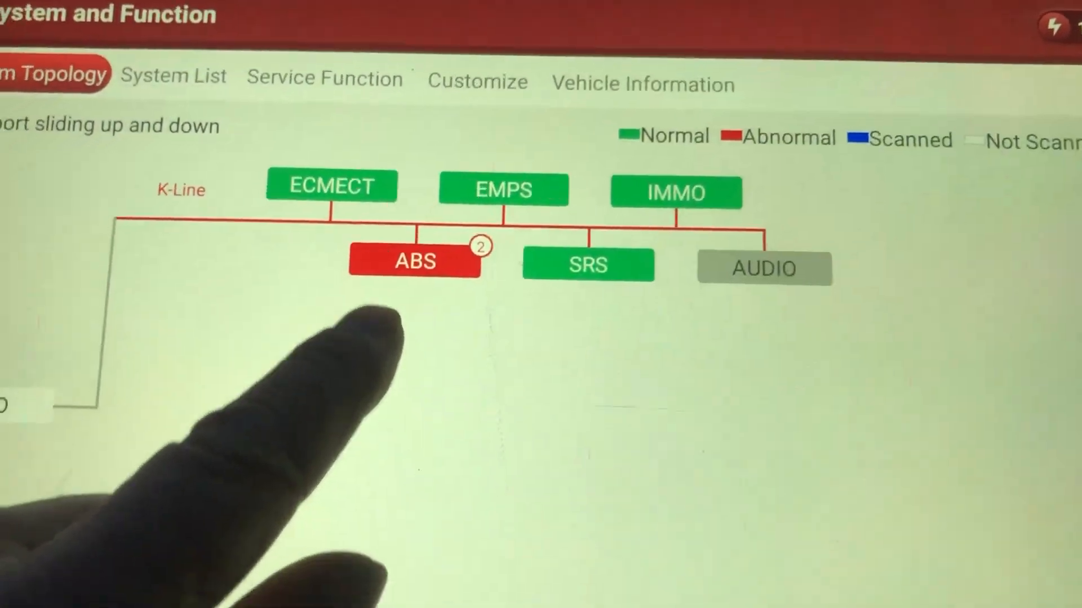
pyautogui.click(414, 262)
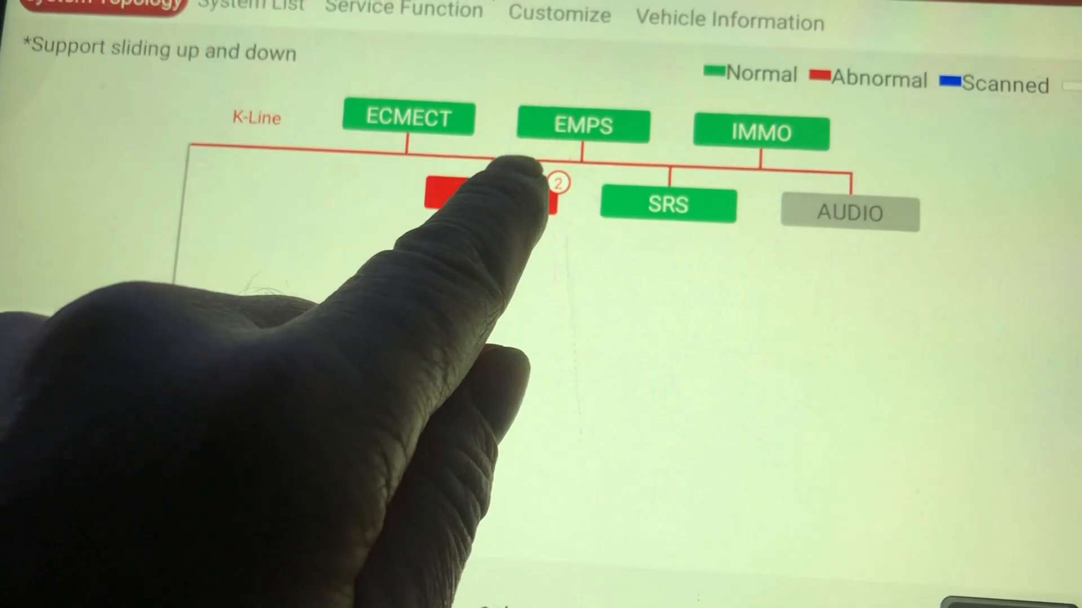
pyautogui.click(483, 200)
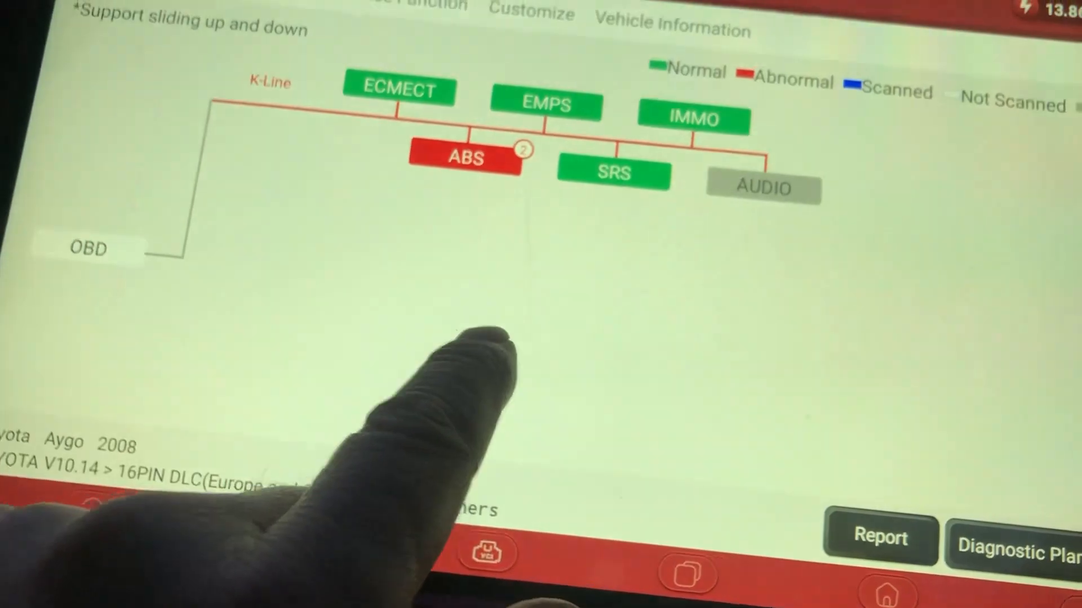
pyautogui.click(467, 159)
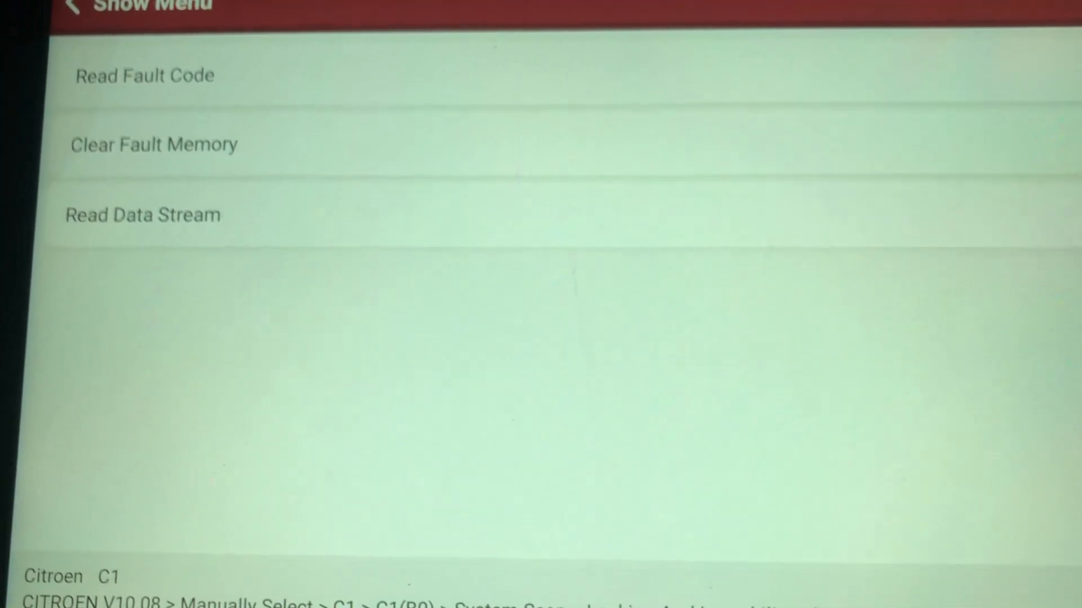
# Enter the Citroen C1 system to show Read Fault Code, Clear Fault Memory and Read Data Stream.
pyautogui.click(145, 75)
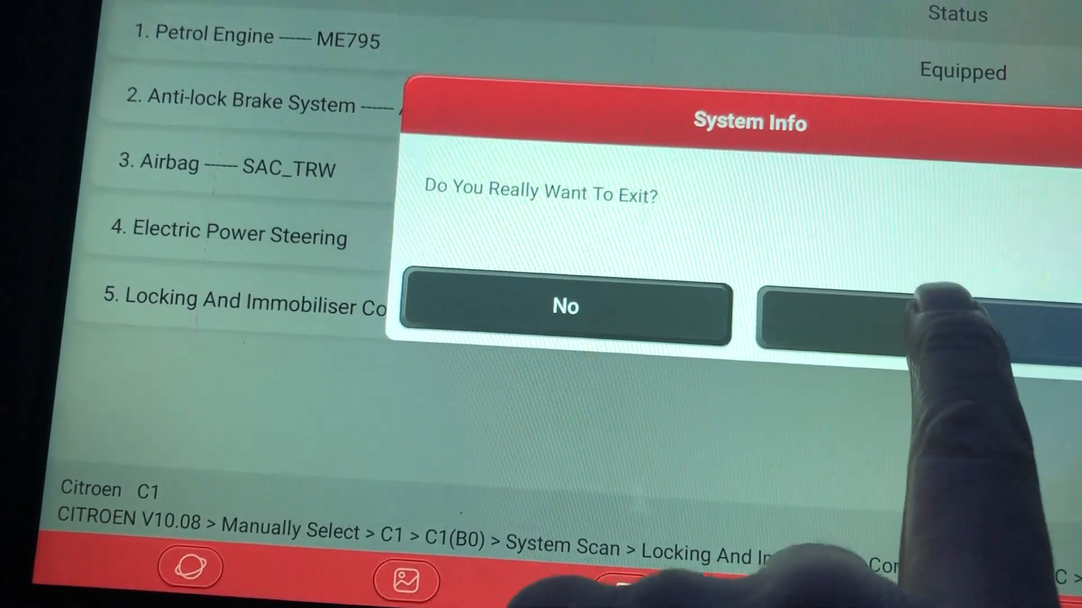
# Confirm Yes on the exit prompt to leave the Citroen C1 diagnosis.
pyautogui.click(883, 315)
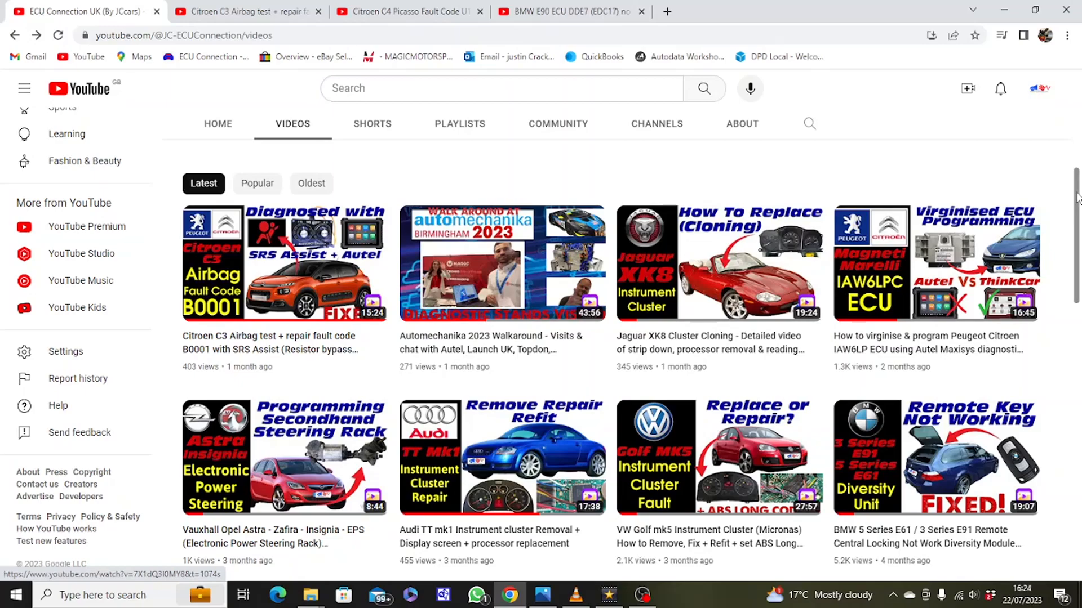
# Scroll down through the ECU Connection UK channel's uploaded car repair videos.
pyautogui.scroll(-3)
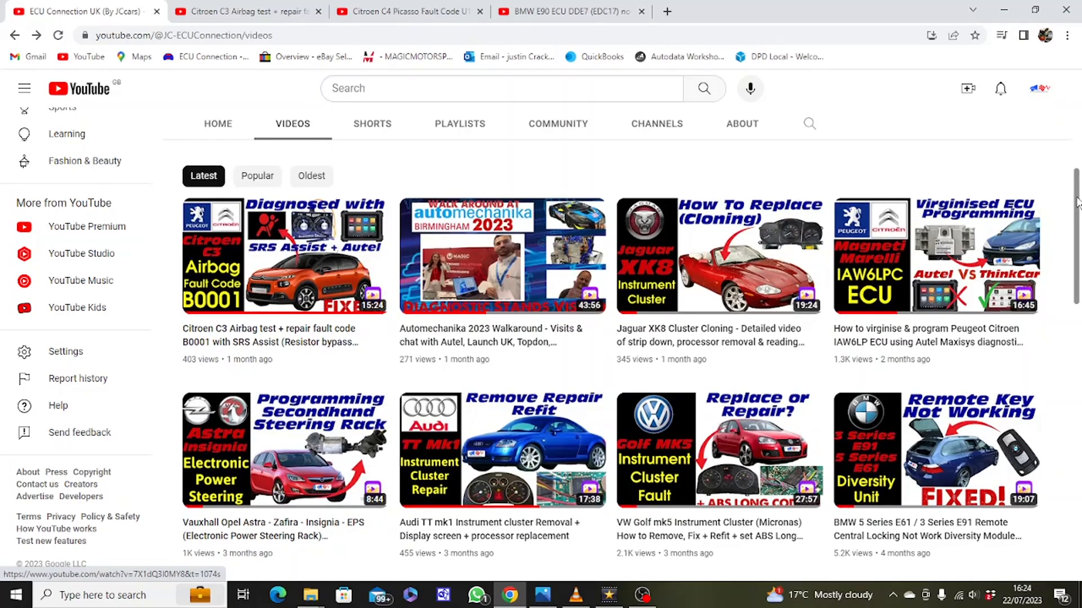
pyautogui.scroll(-3)
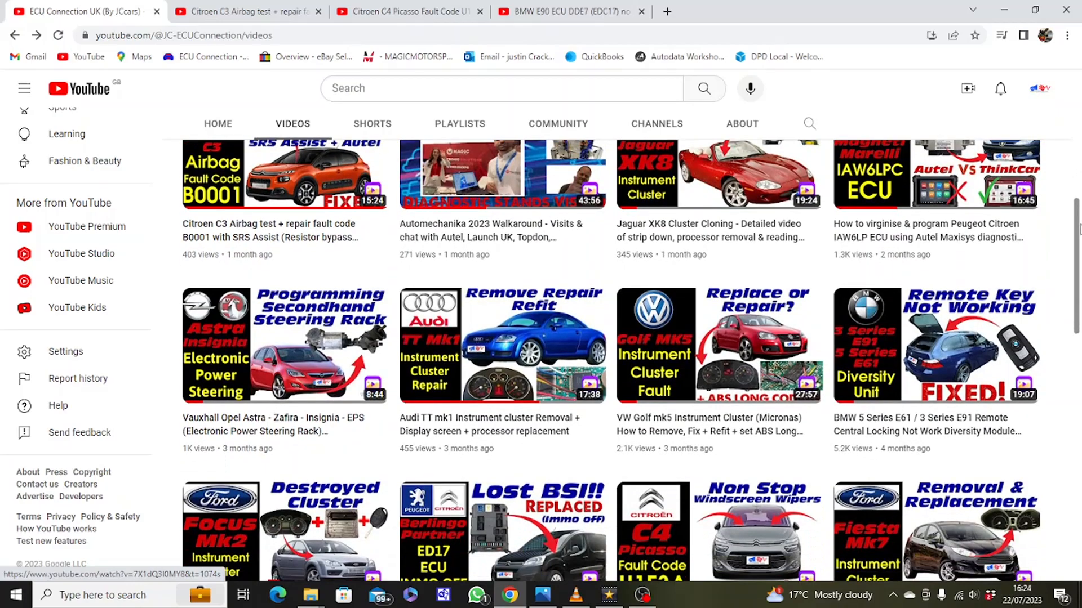
pyautogui.scroll(-3)
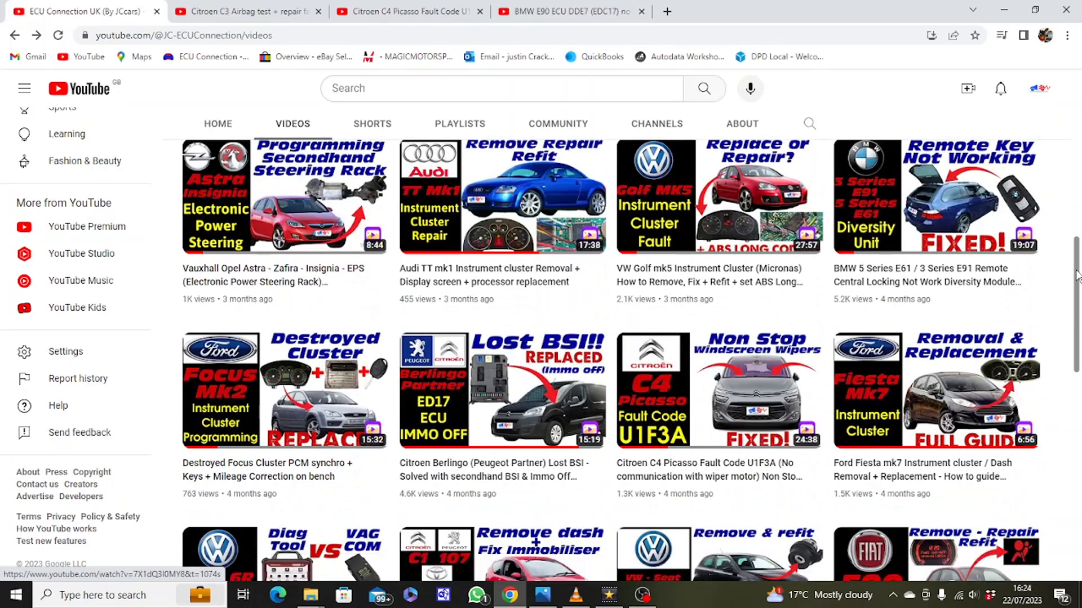
pyautogui.scroll(-3)
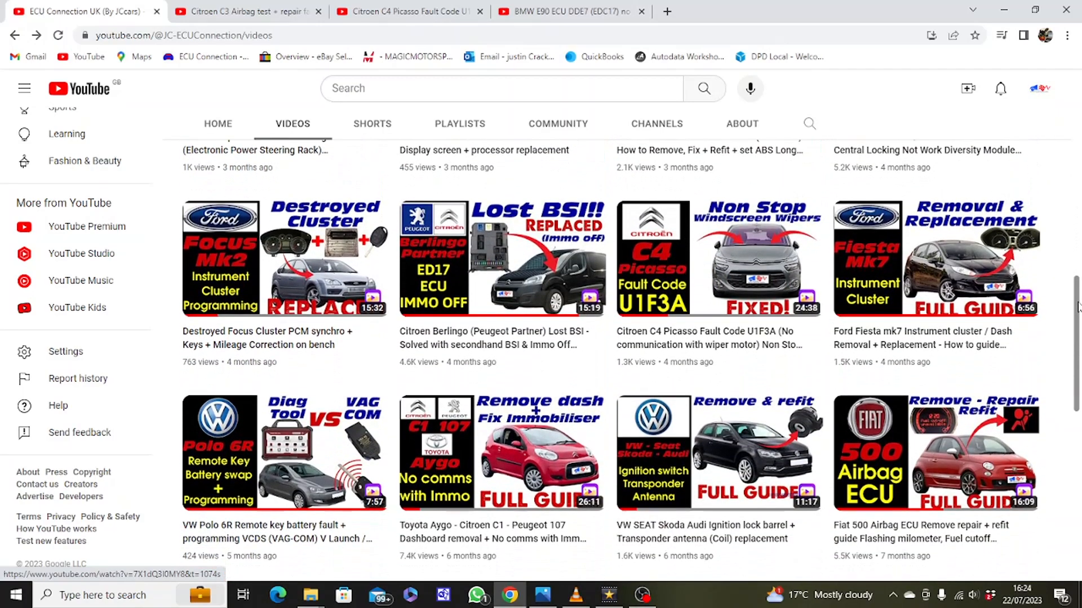
pyautogui.scroll(-3)
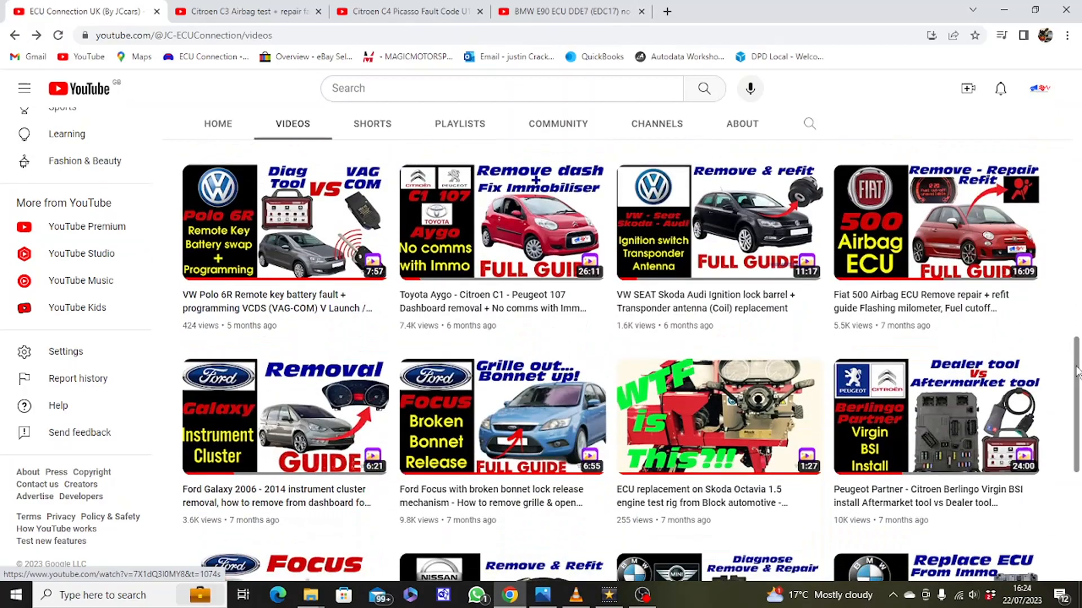
pyautogui.scroll(-3)
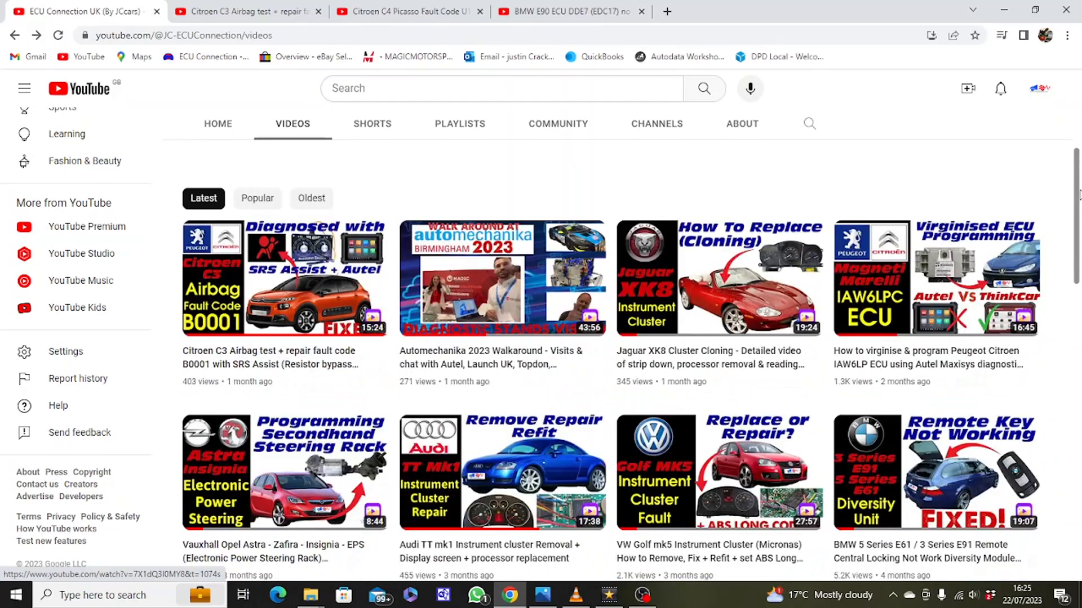
pyautogui.scroll(-3)
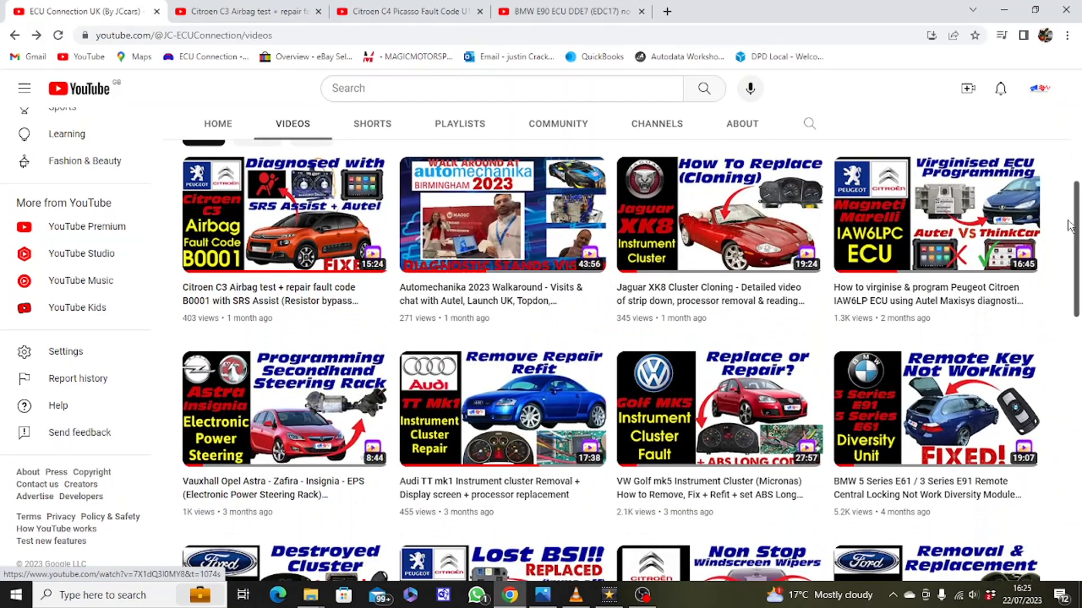
pyautogui.moveTo(1065, 263)
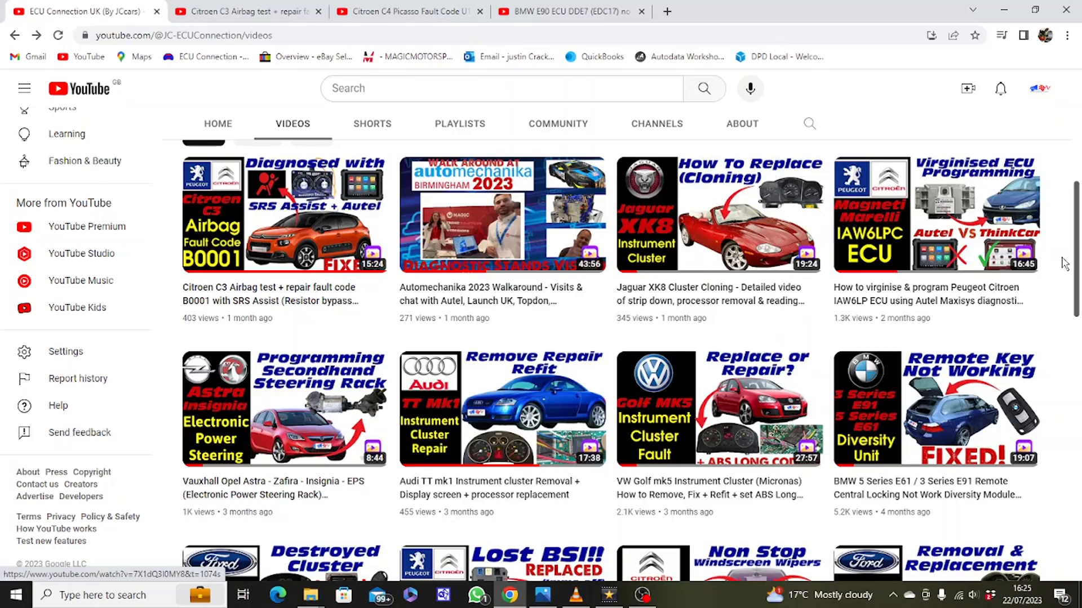
pyautogui.moveTo(585, 195)
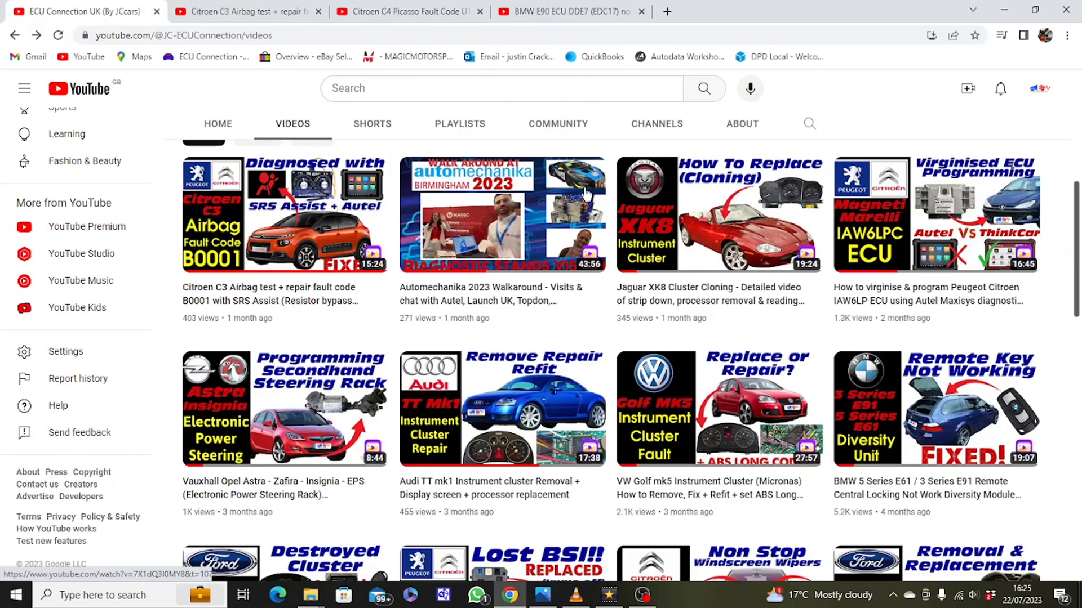
pyautogui.moveTo(284, 215)
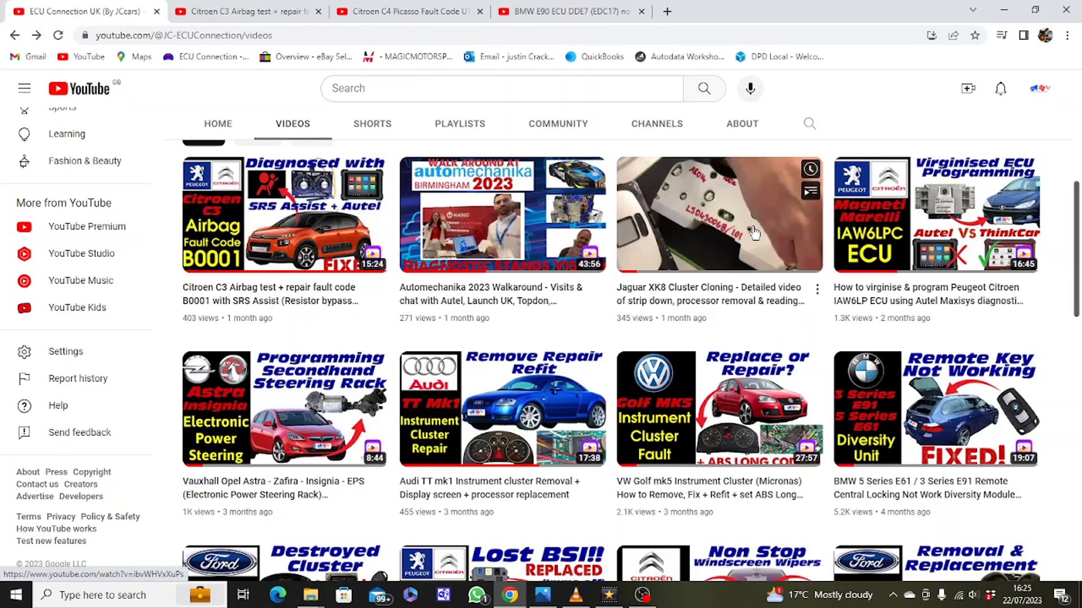
pyautogui.moveTo(936, 214)
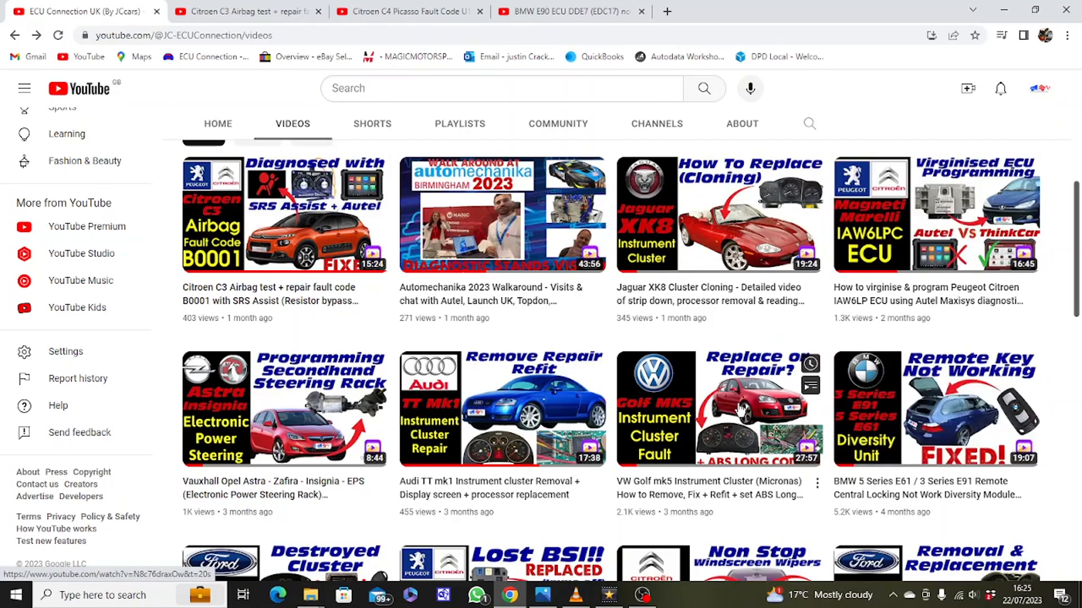
pyautogui.moveTo(502, 407)
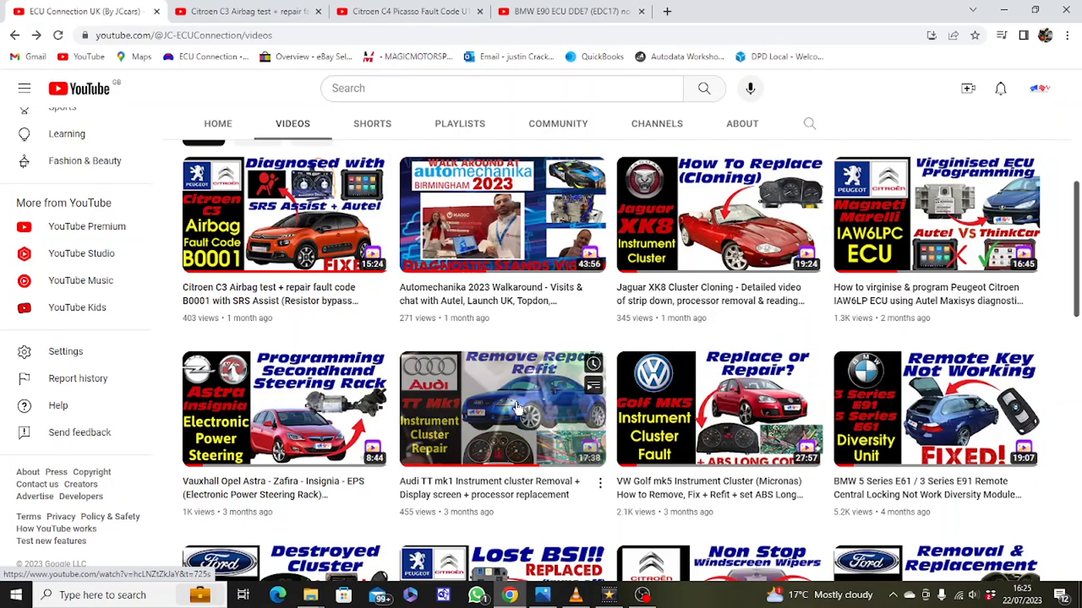
pyautogui.scroll(-3)
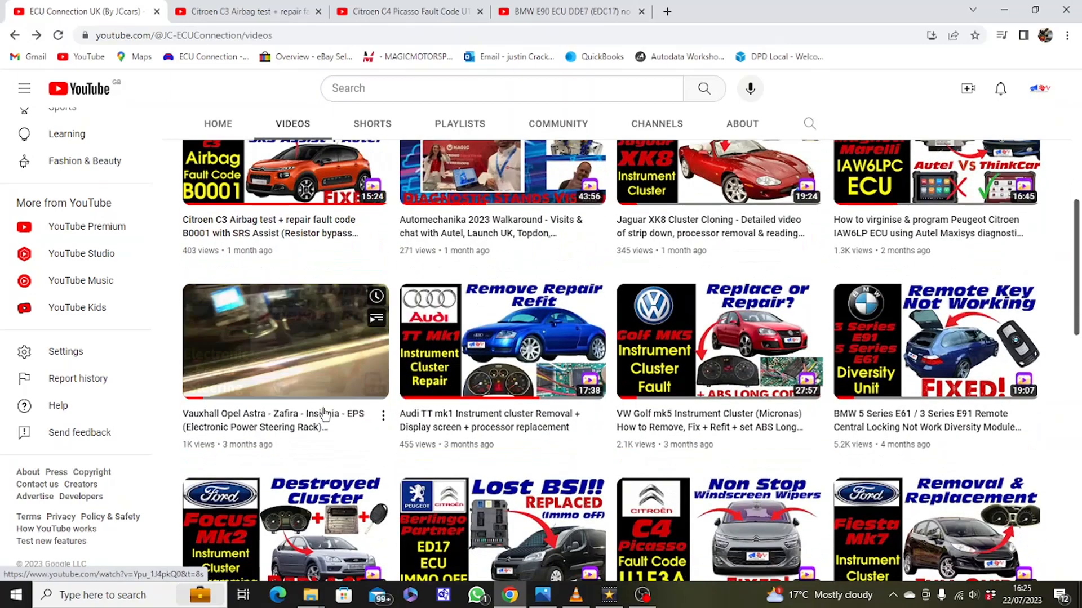
pyautogui.scroll(-3)
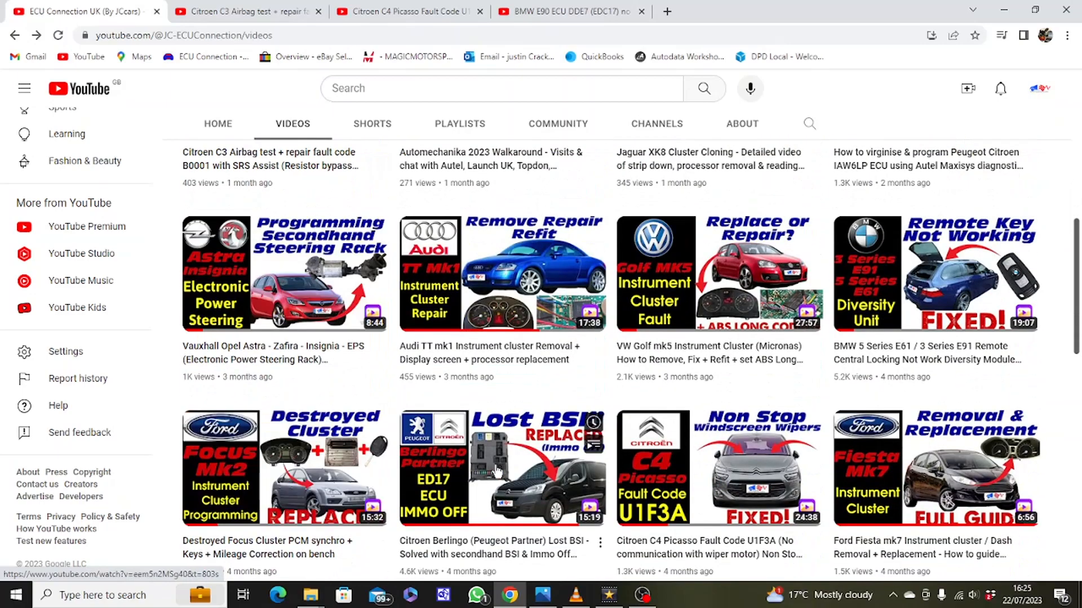
pyautogui.moveTo(718, 467)
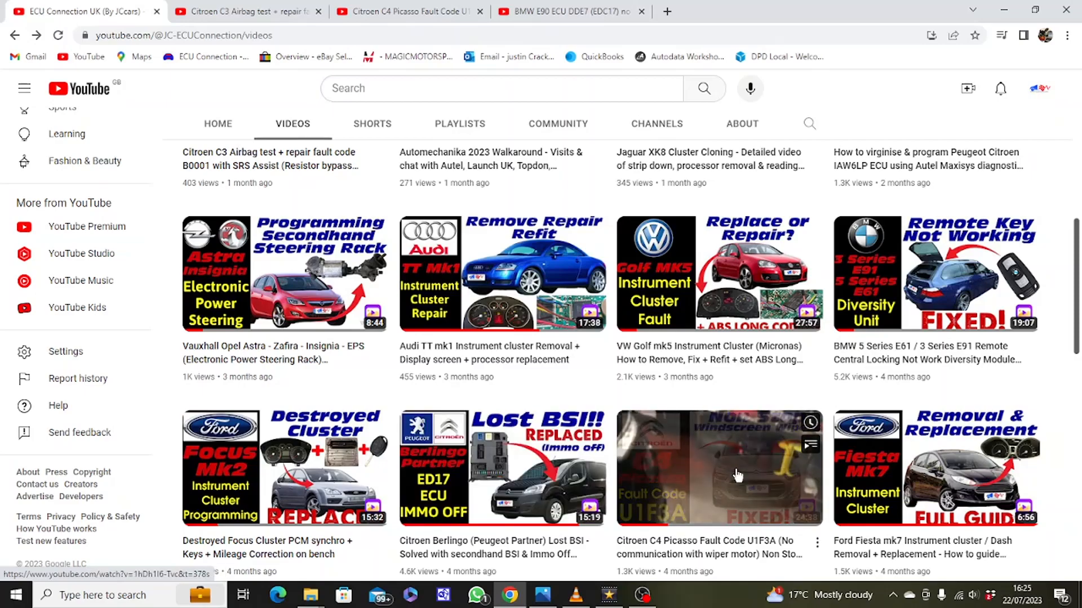
pyautogui.scroll(-3)
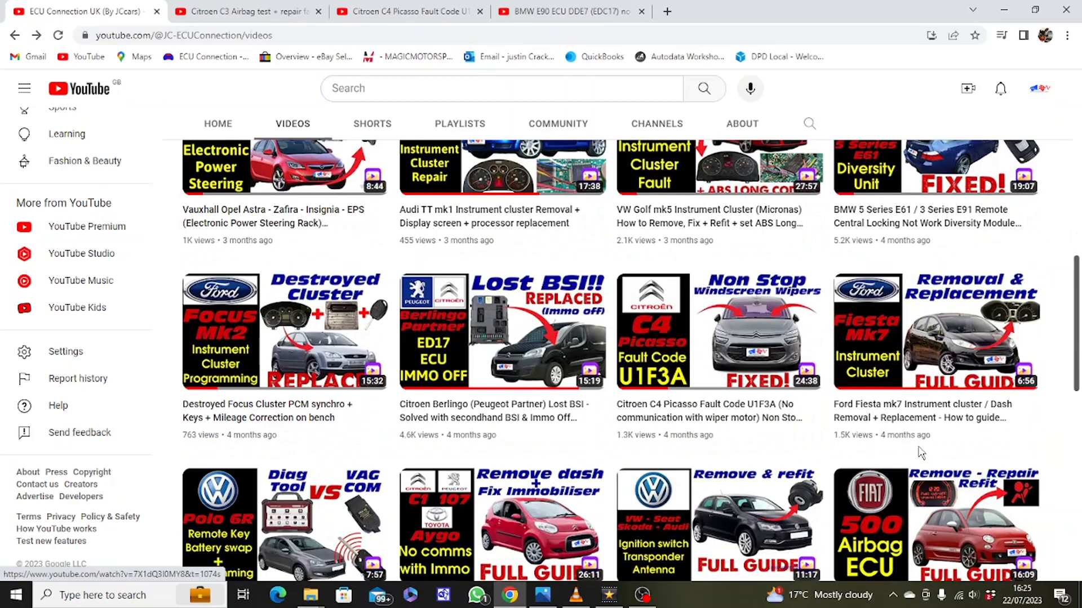
pyautogui.scroll(-3)
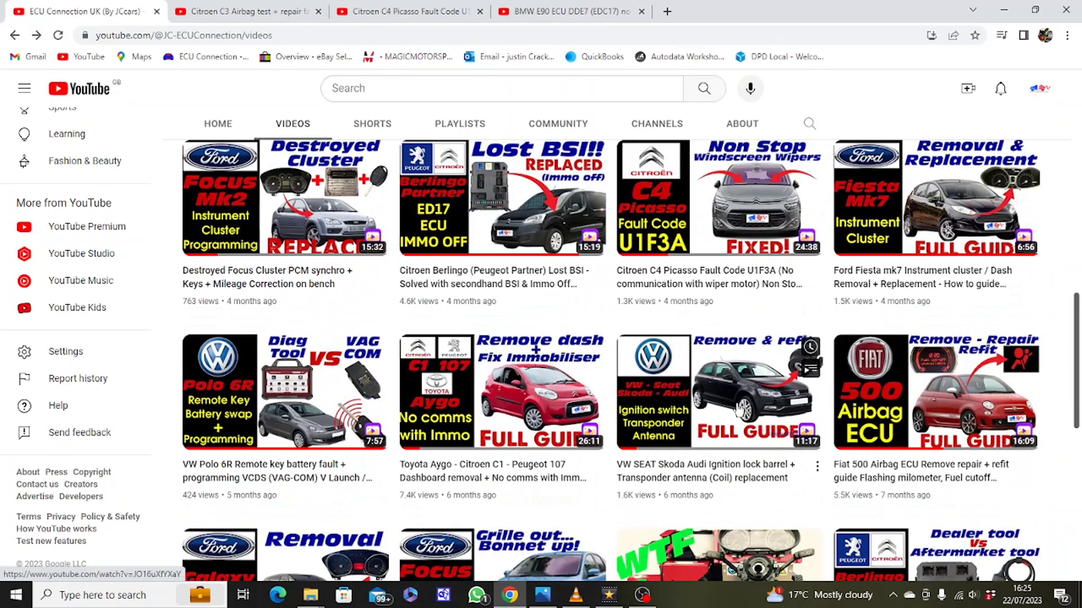
pyautogui.moveTo(501, 391)
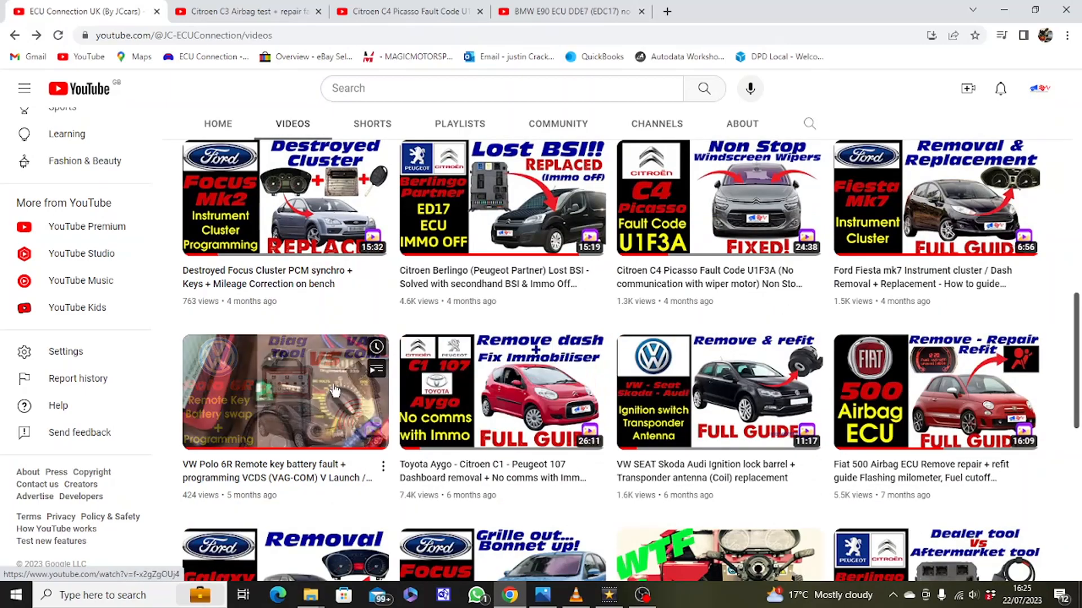
pyautogui.scroll(-3)
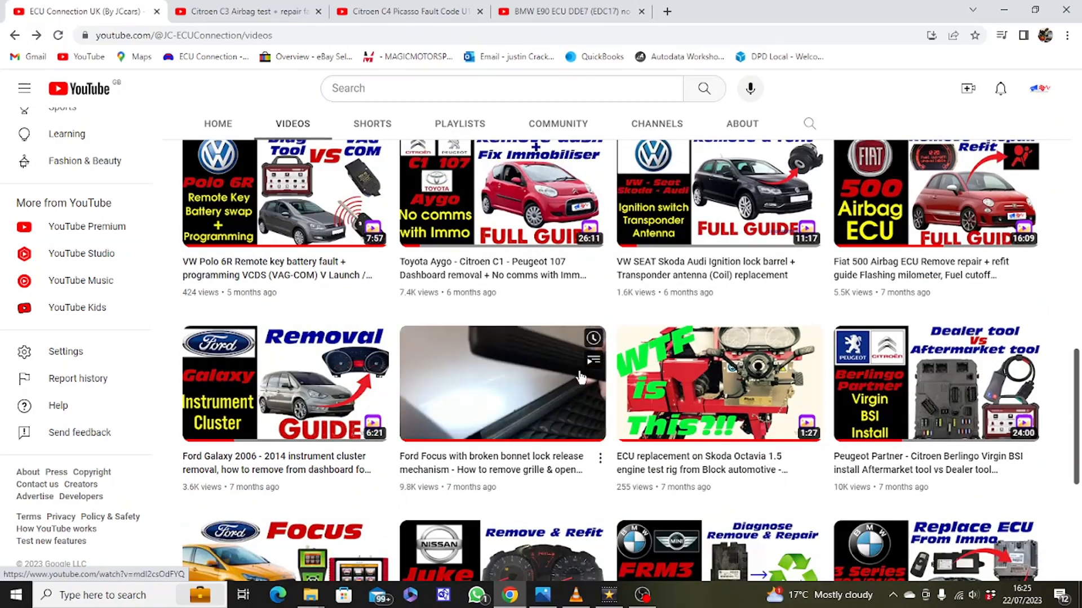
pyautogui.moveTo(932, 379)
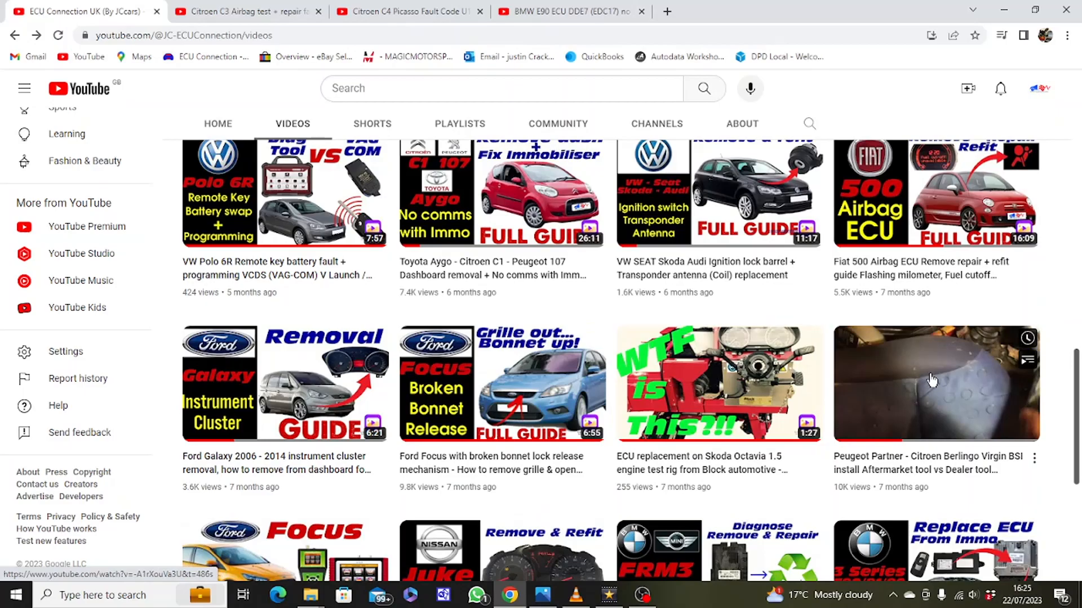
pyautogui.scroll(-3)
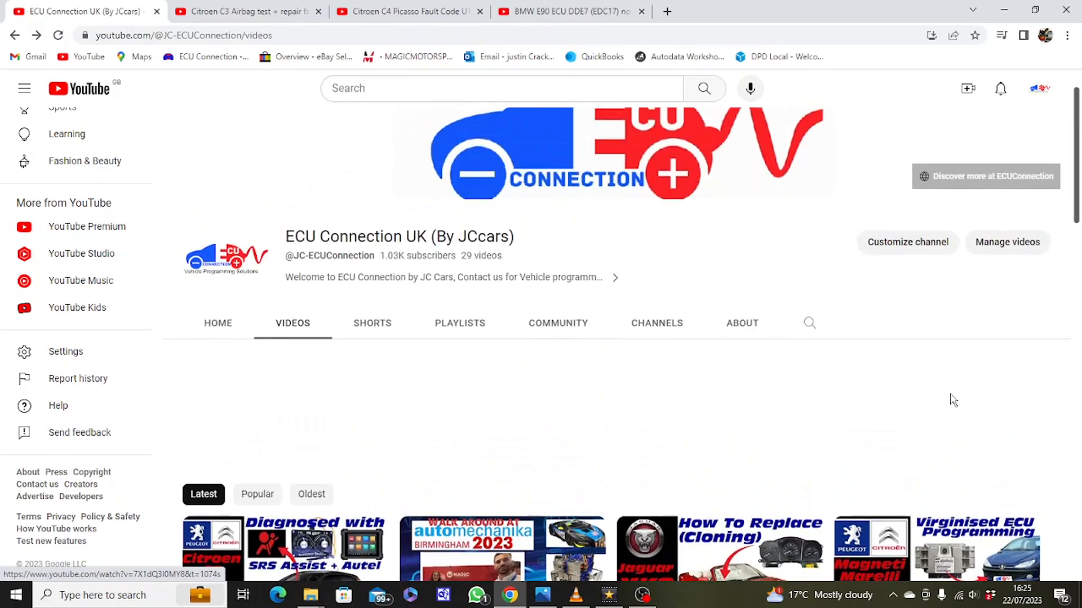
pyautogui.scroll(-3)
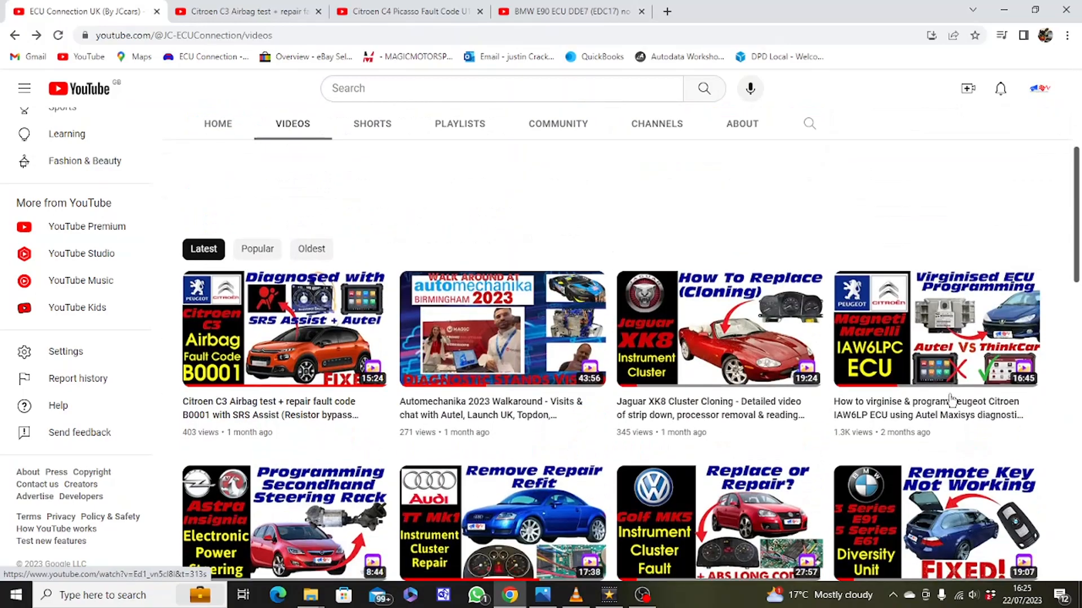
pyautogui.scroll(-3)
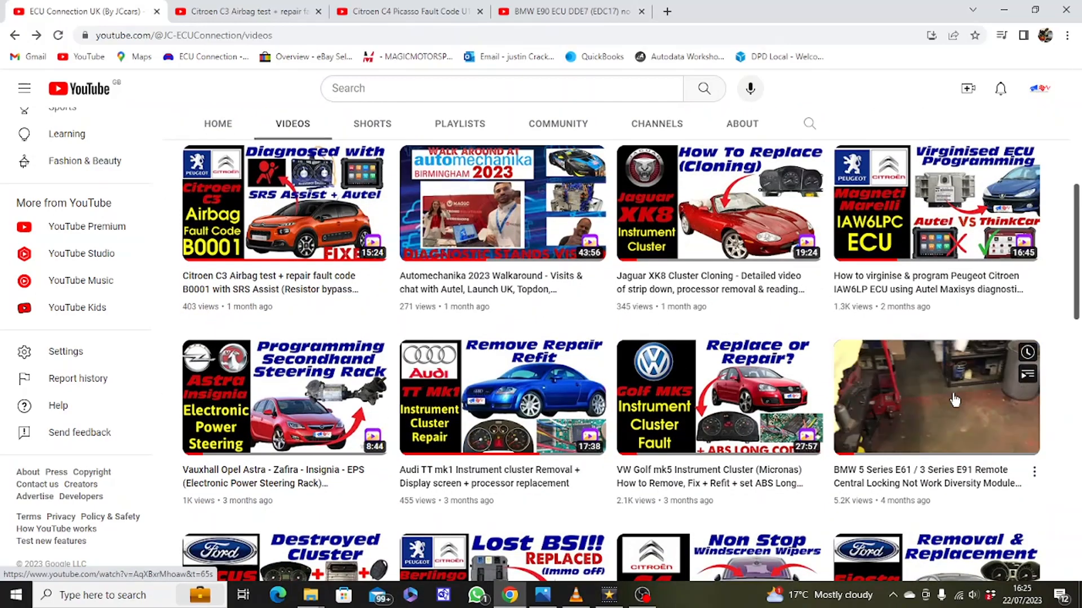
pyautogui.moveTo(955, 397)
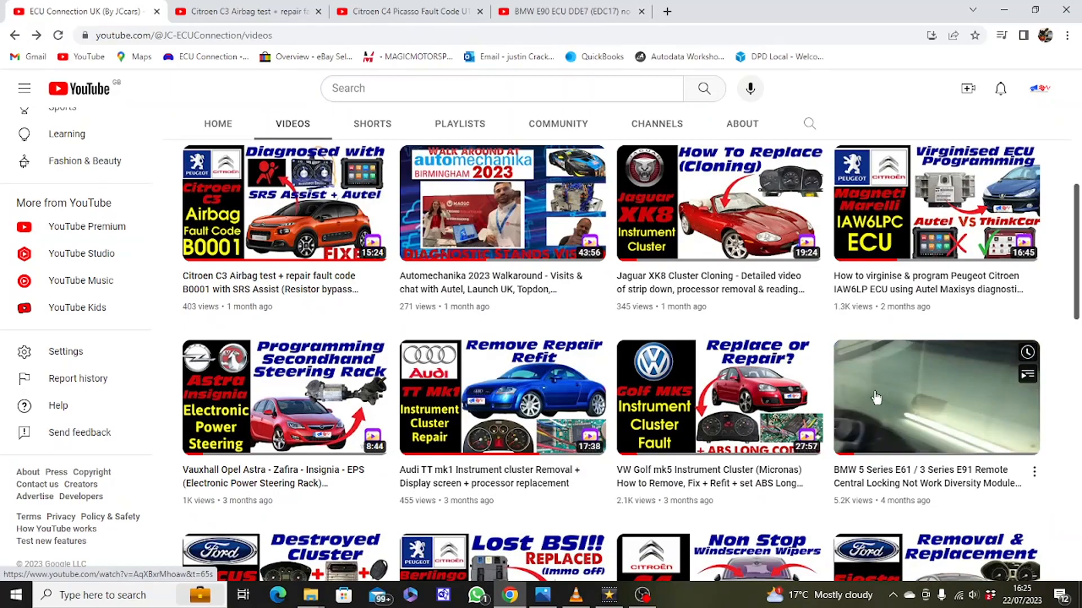
pyautogui.moveTo(738, 398)
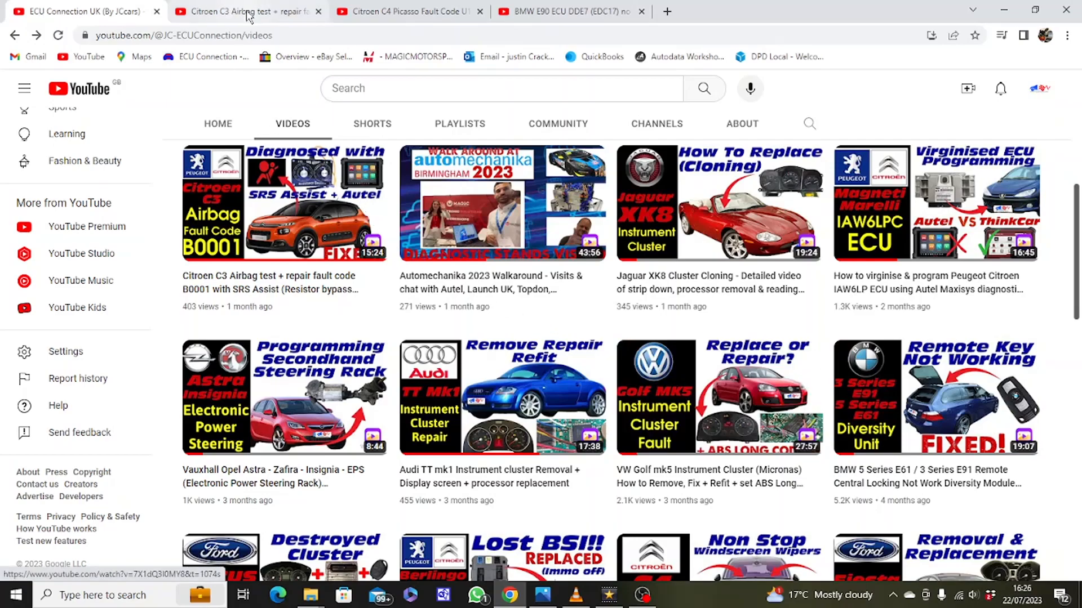
# Switch to the Citroen C3 Airbag test video and play its Autel scan footage.
pyautogui.click(282, 203)
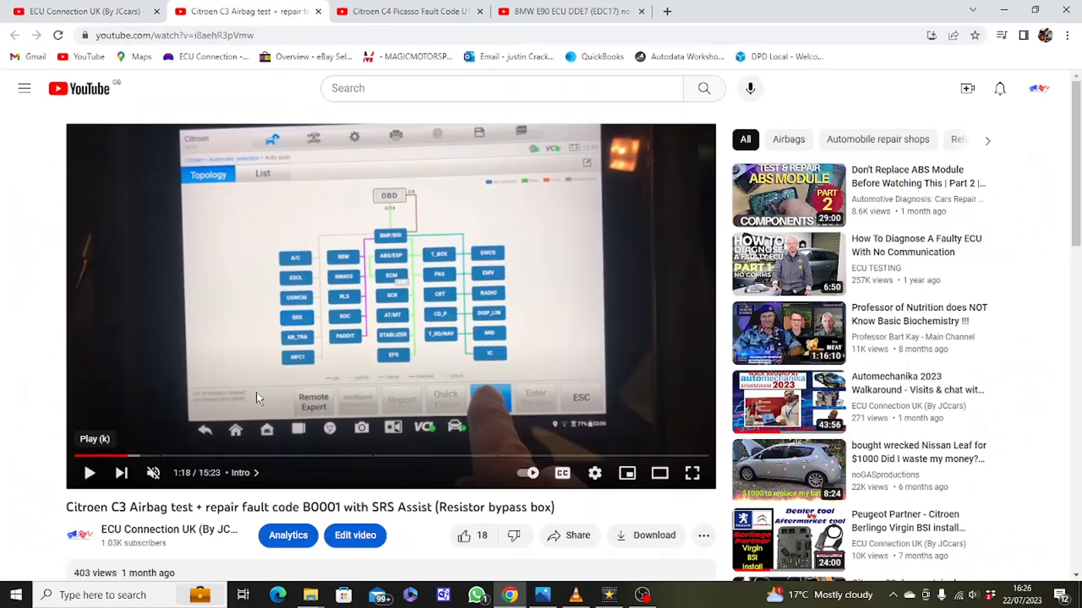
pyautogui.click(89, 474)
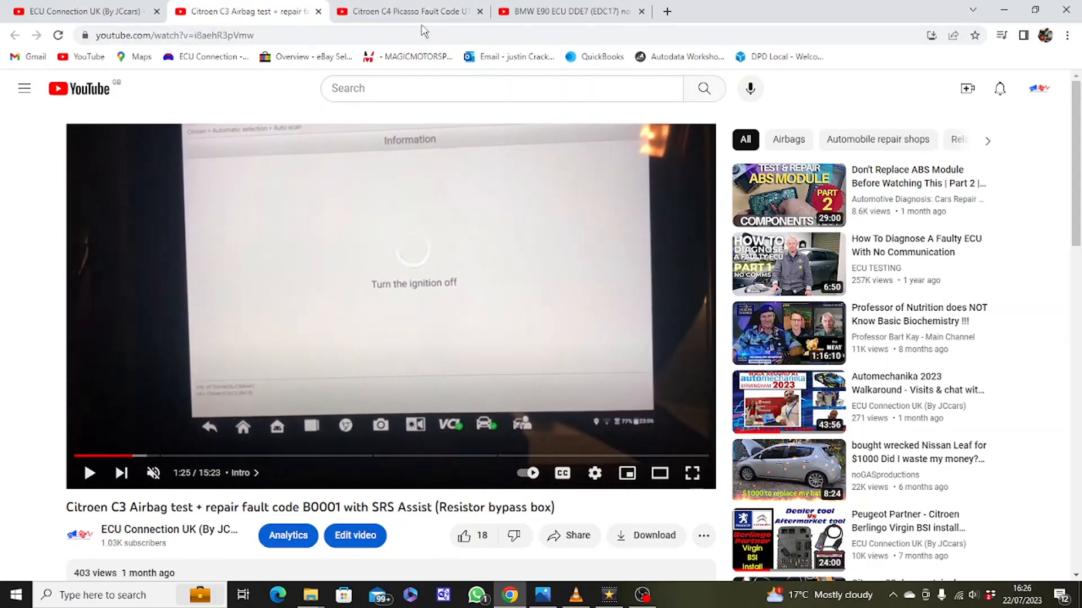
# Switch to the Citroen C4 Picasso U1F3A video and pause its footage on the topology scan.
pyautogui.click(406, 12)
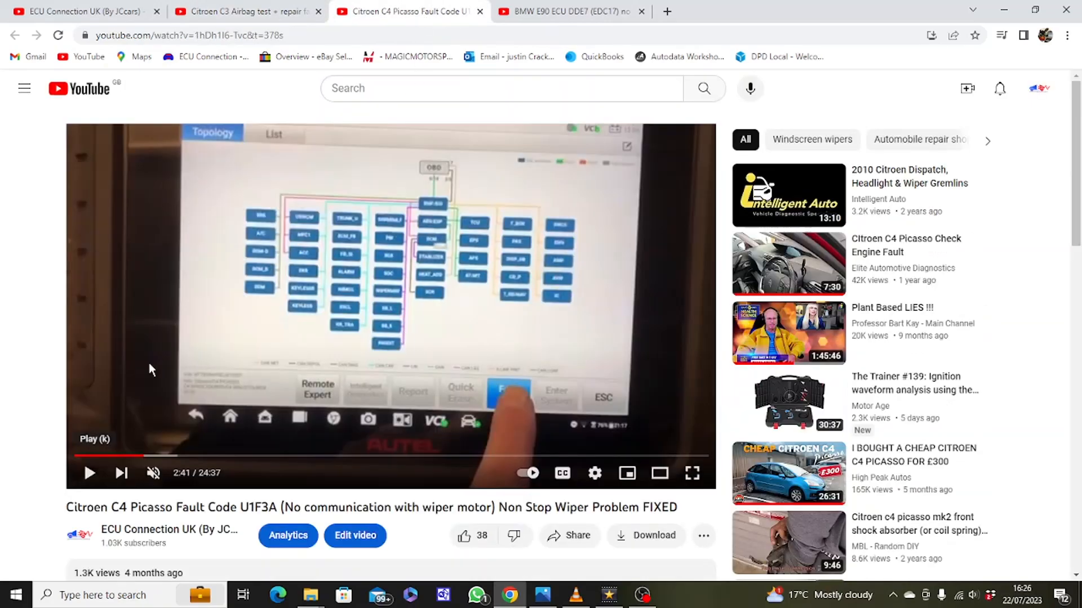
pyautogui.click(89, 473)
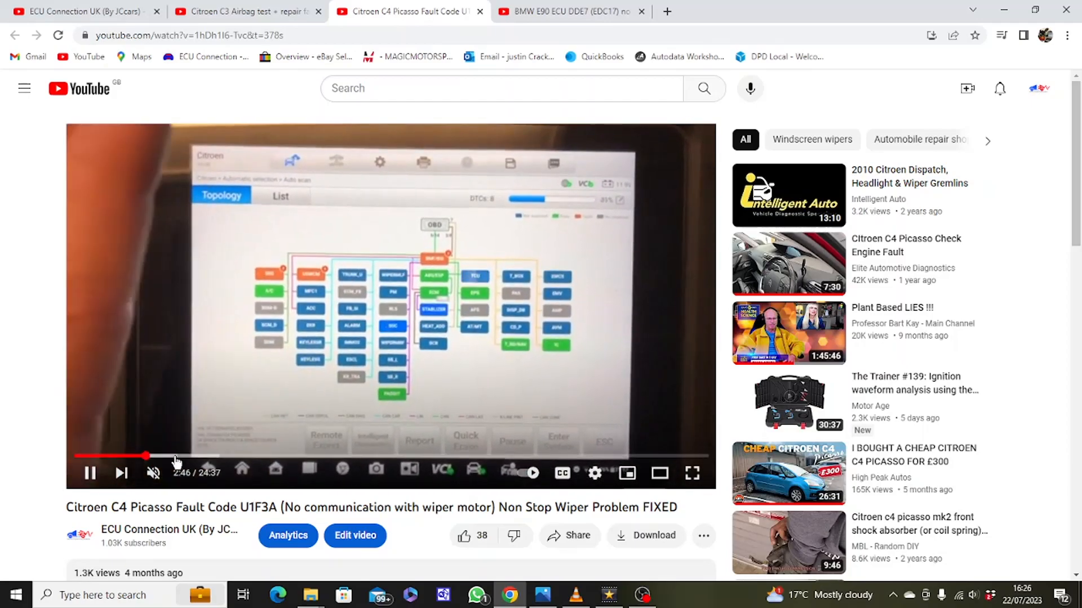
pyautogui.click(89, 473)
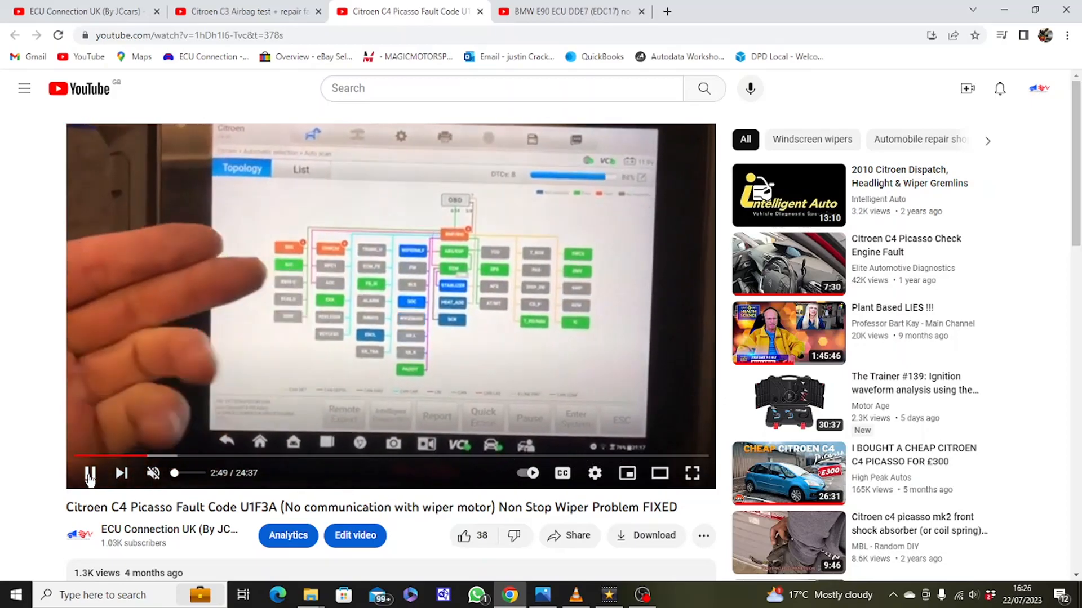
pyautogui.click(90, 473)
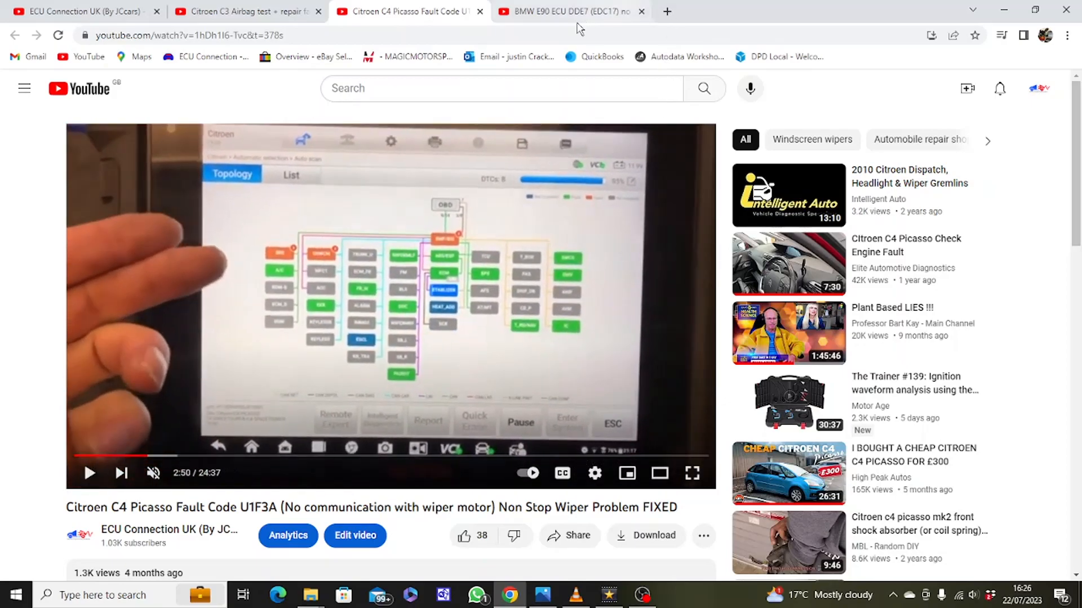
# Play the BMW E90 DDE7 coding footage, then return to the channel's videos page.
pyautogui.click(566, 11)
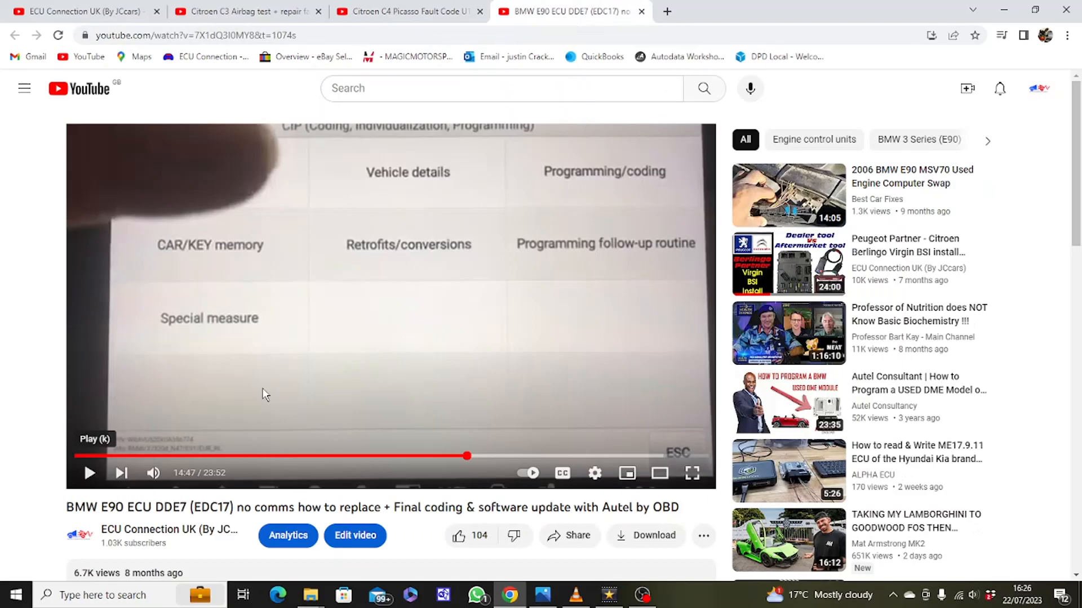
pyautogui.click(89, 472)
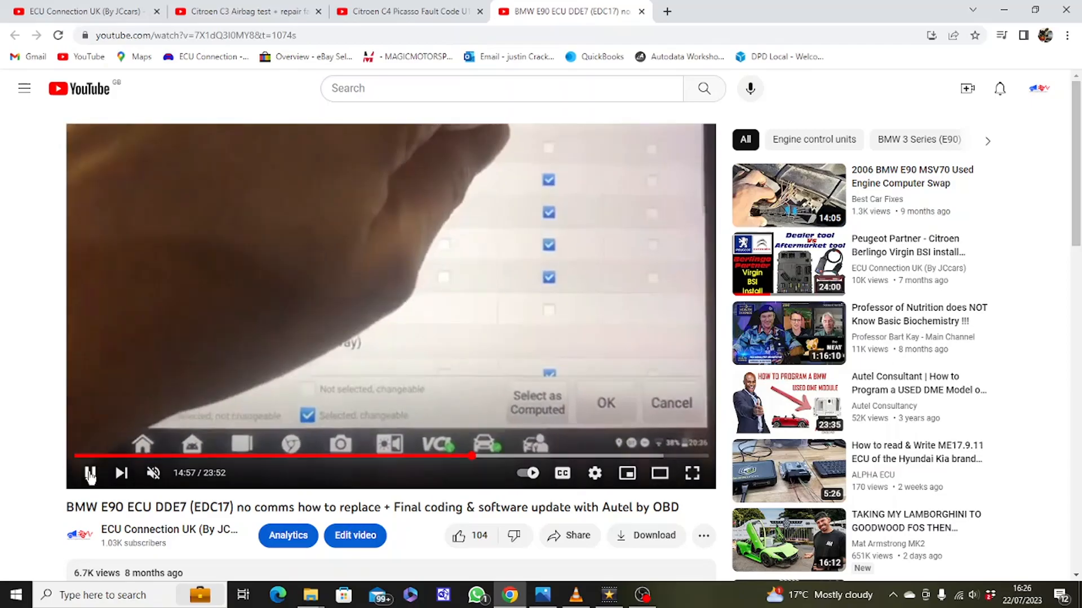
pyautogui.click(90, 473)
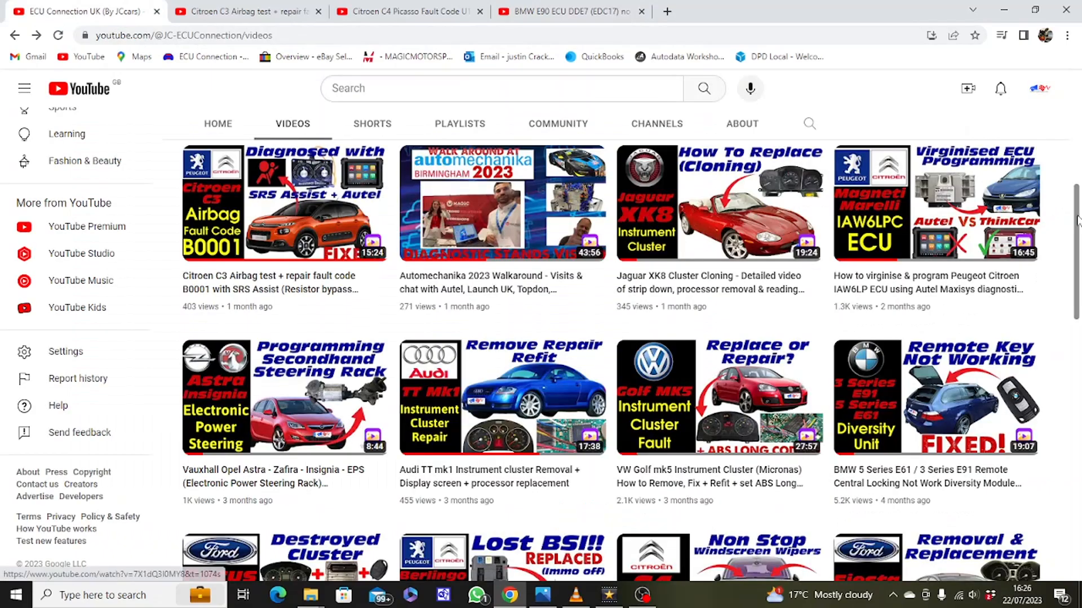
pyautogui.scroll(-3)
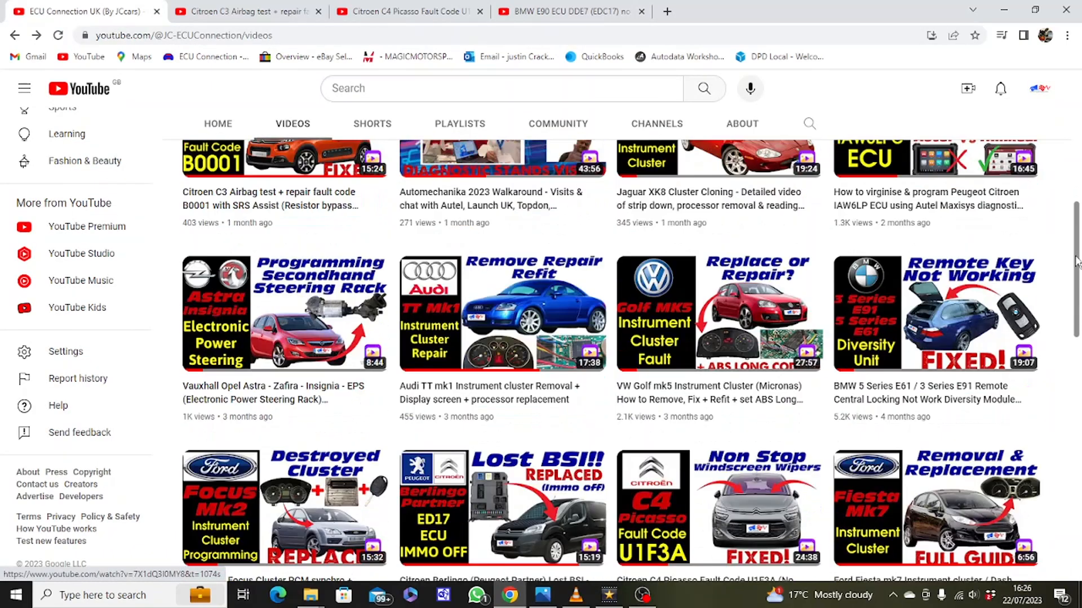
pyautogui.scroll(-3)
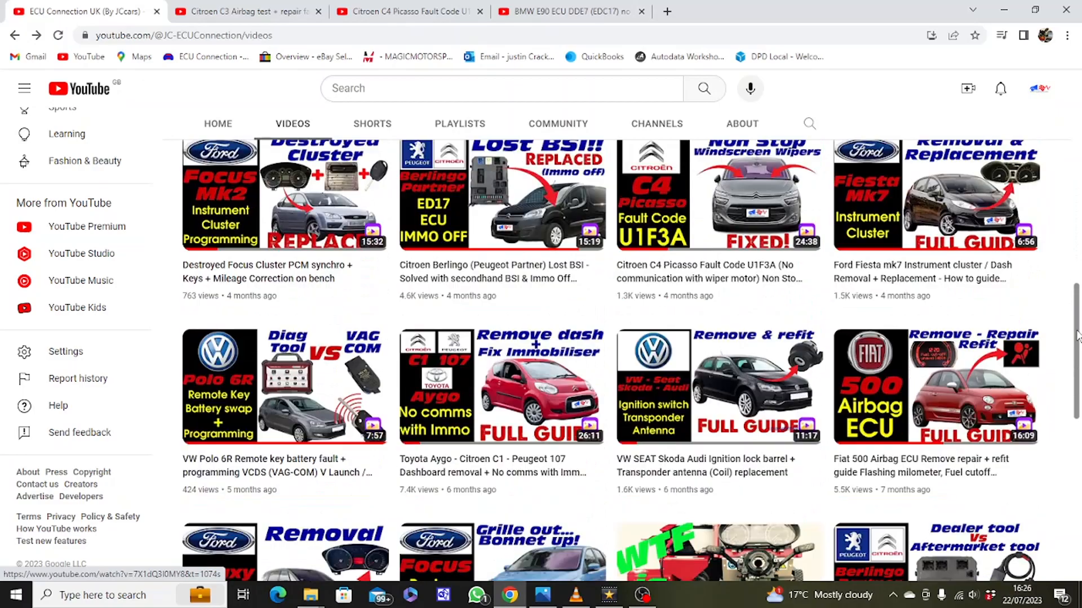
pyautogui.scroll(3)
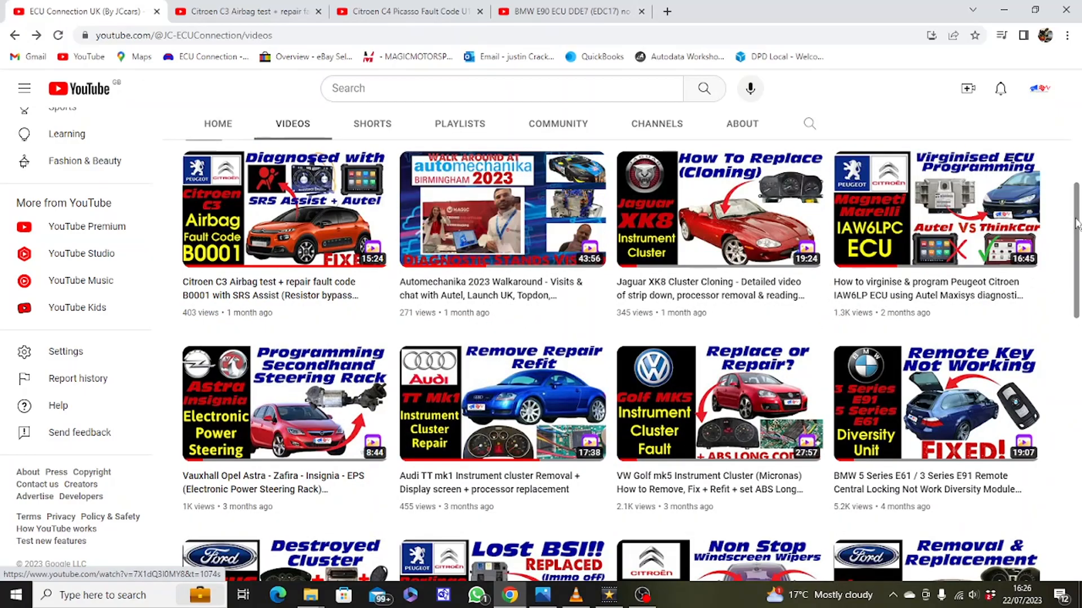
pyautogui.scroll(-3)
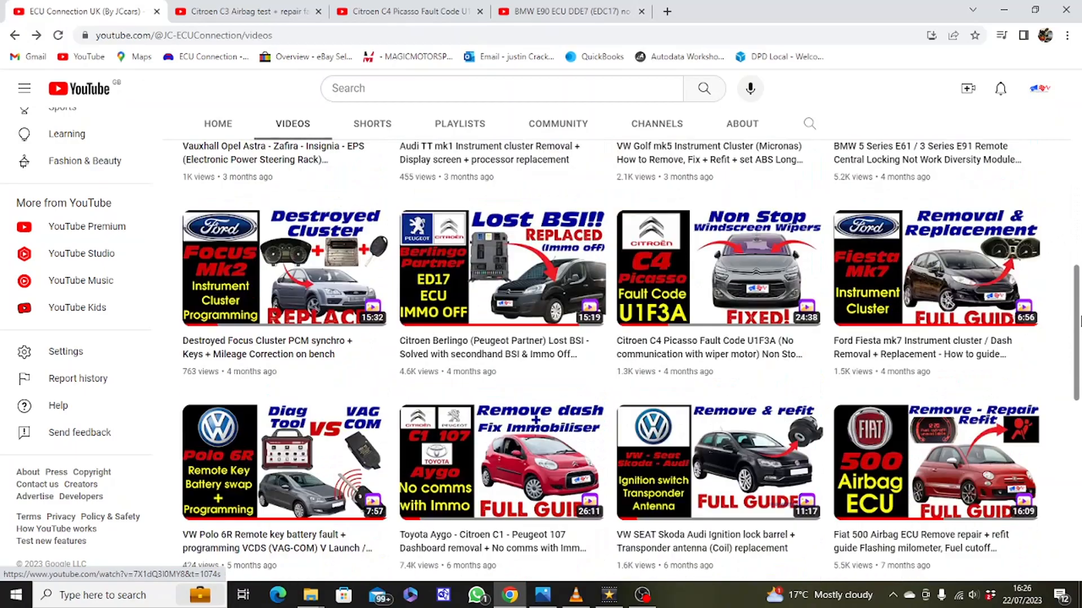
pyautogui.scroll(-3)
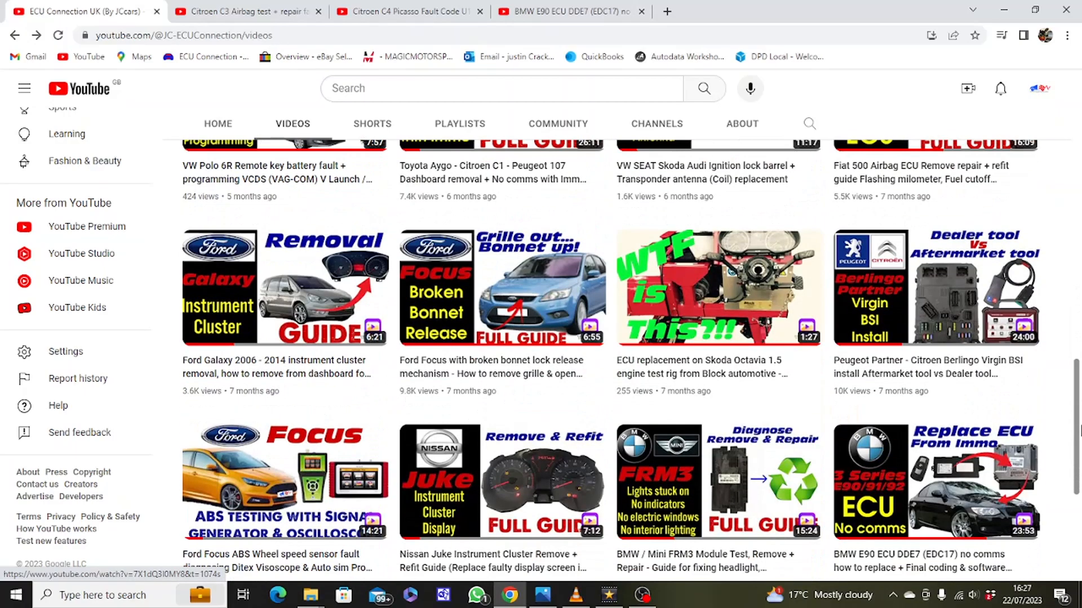
pyautogui.scroll(-3)
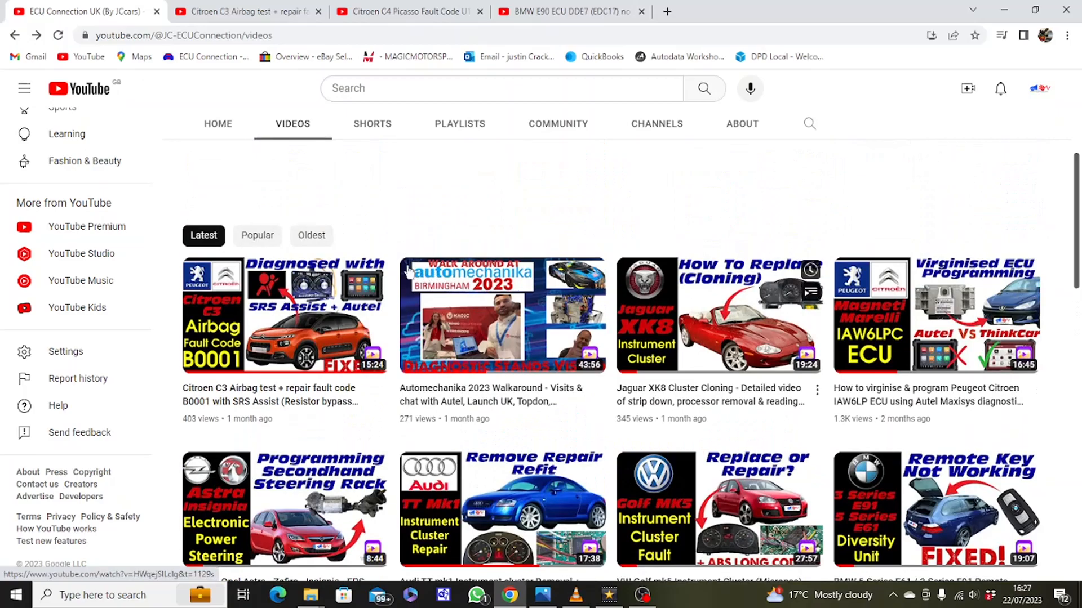
pyautogui.moveTo(519, 218)
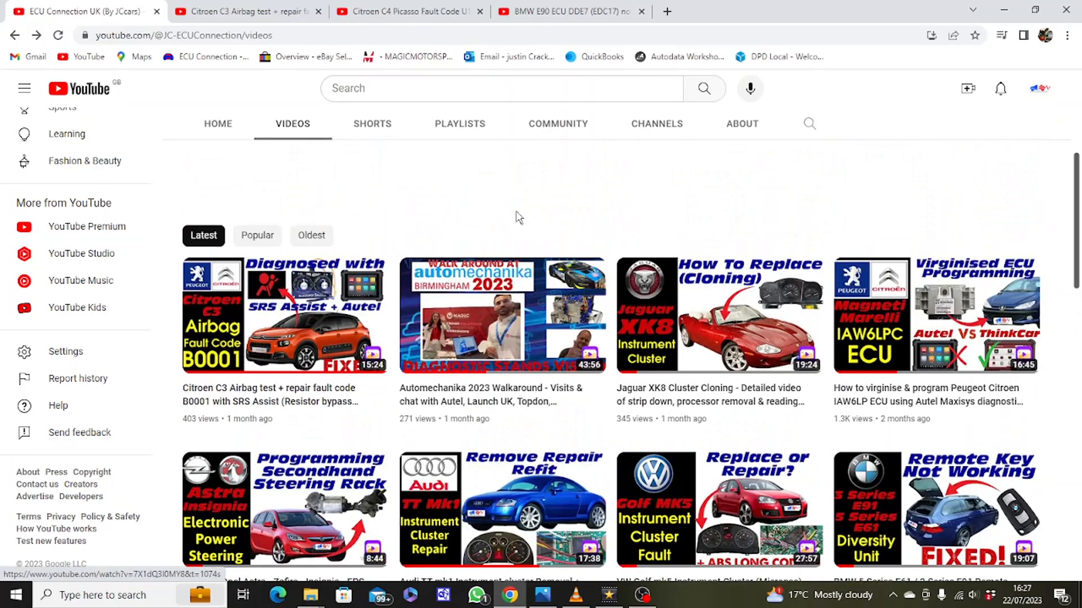